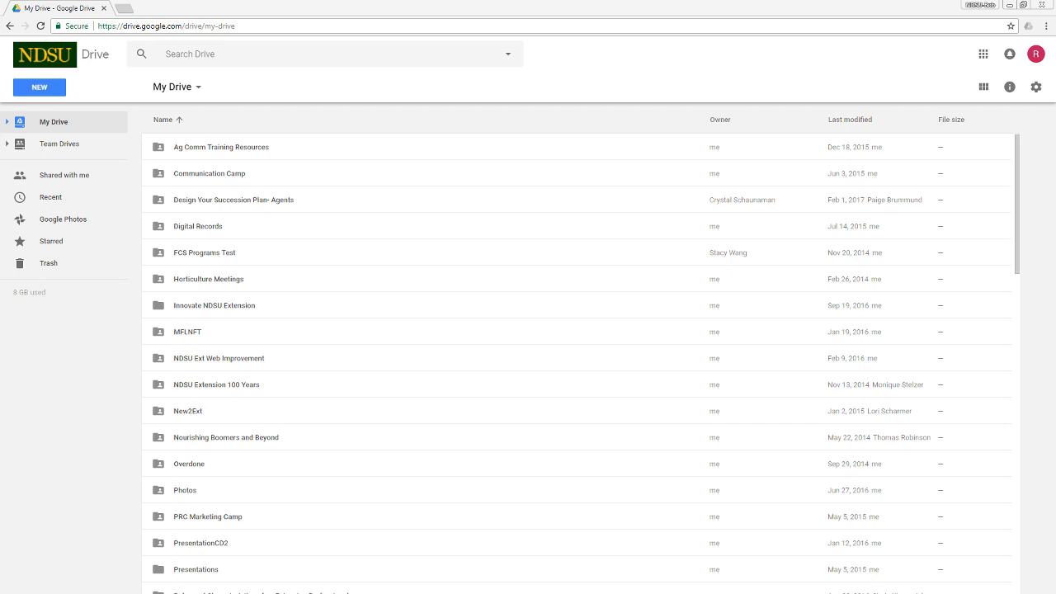
mouse_move(40, 87)
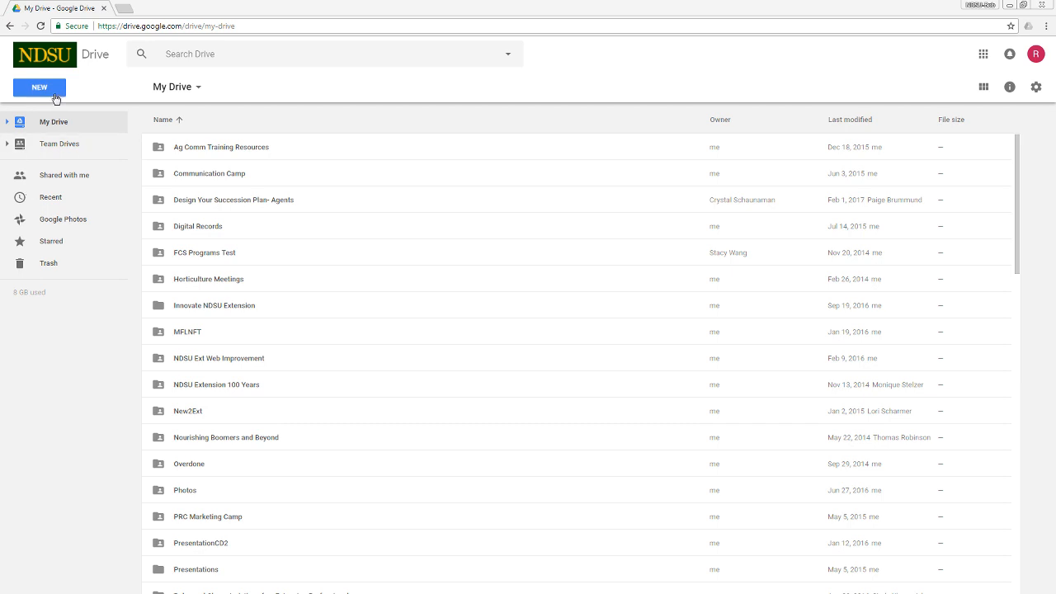
- Create a folder named 'Image Sharing' in My Drive
click(39, 86)
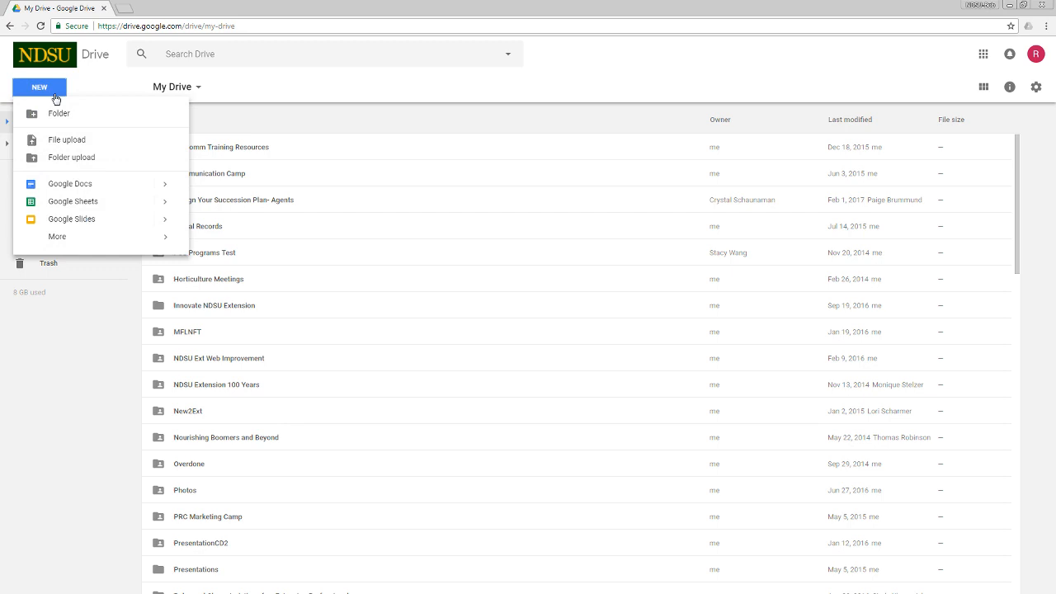
mouse_move(55, 121)
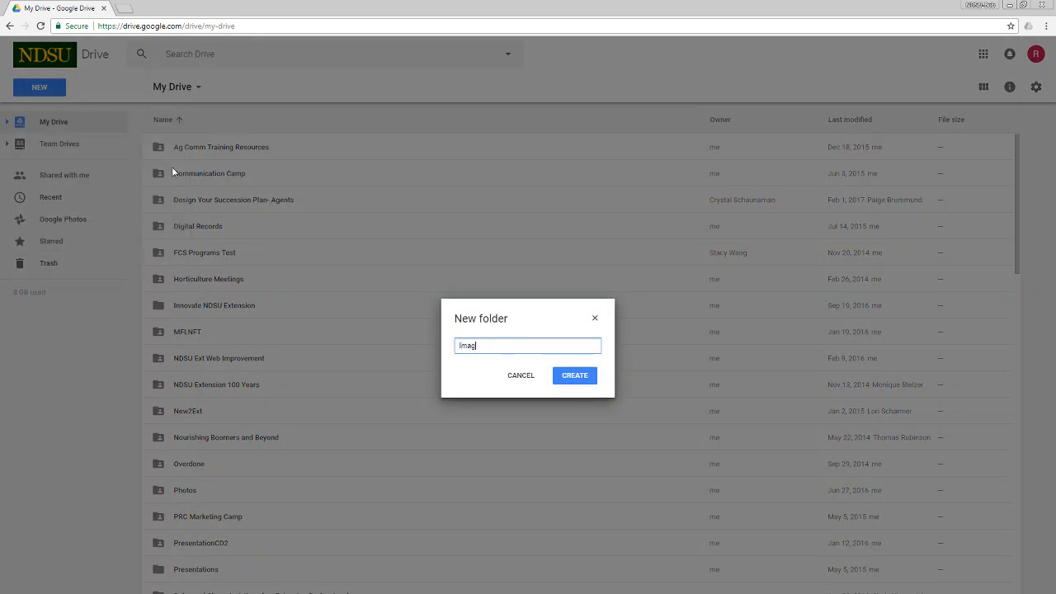
text(Image Sharing)
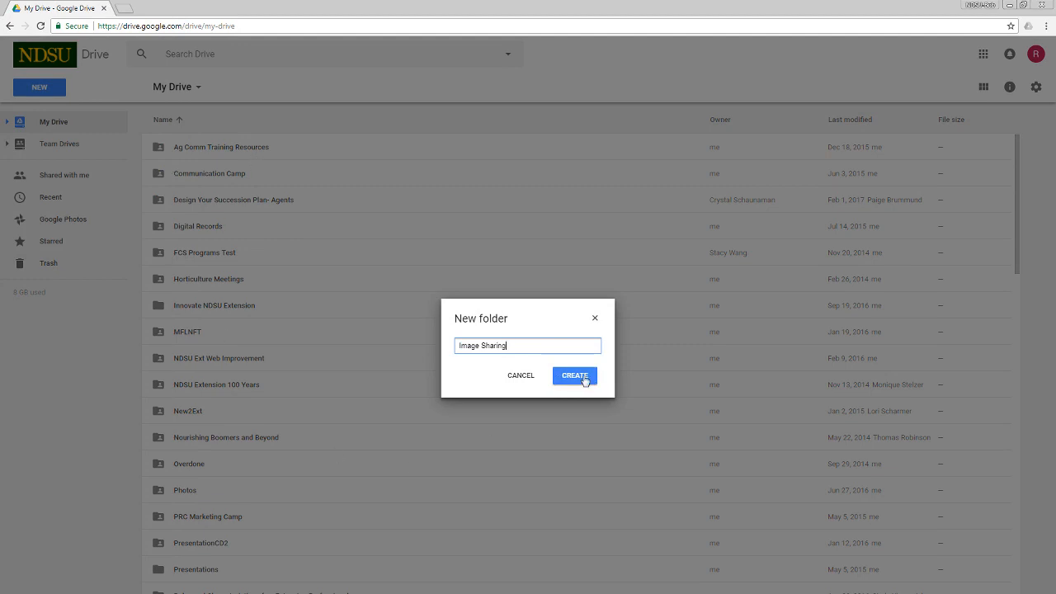
click(574, 375)
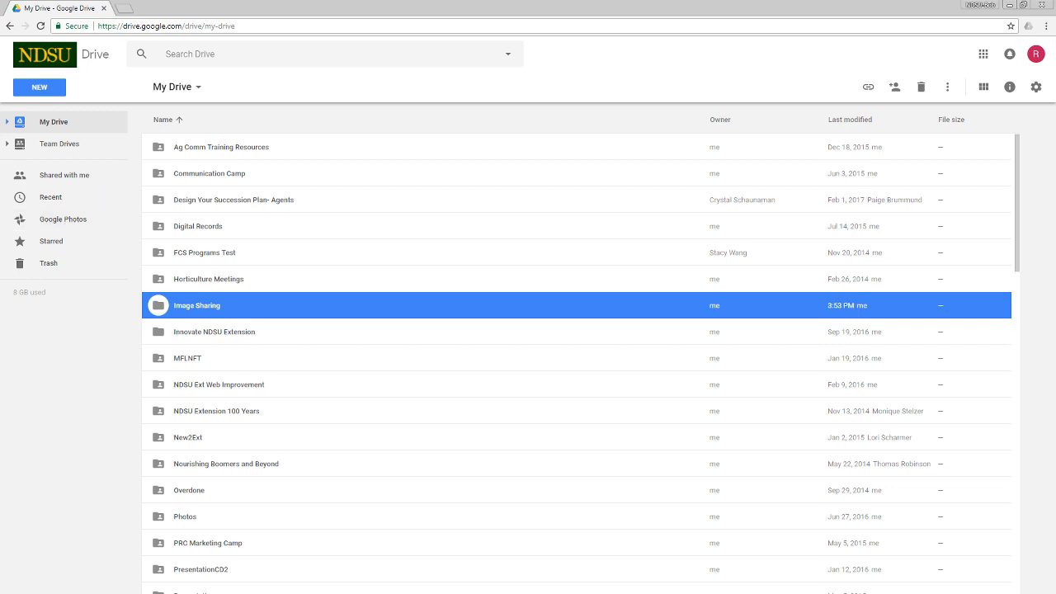
mouse_move(203, 309)
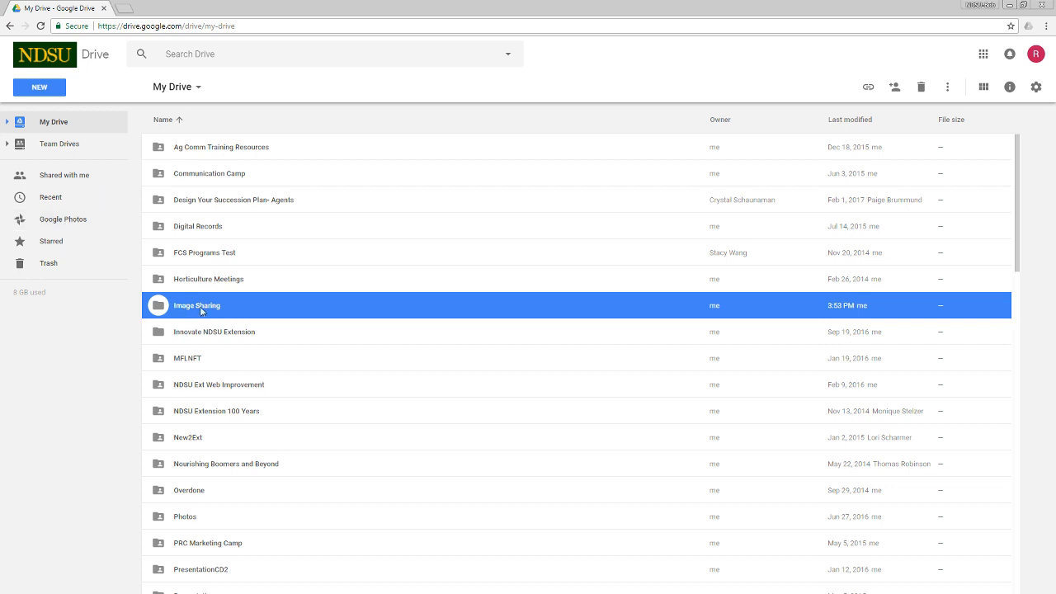
- Open the empty Image Sharing folder and show the options for adding files
double_click(196, 305)
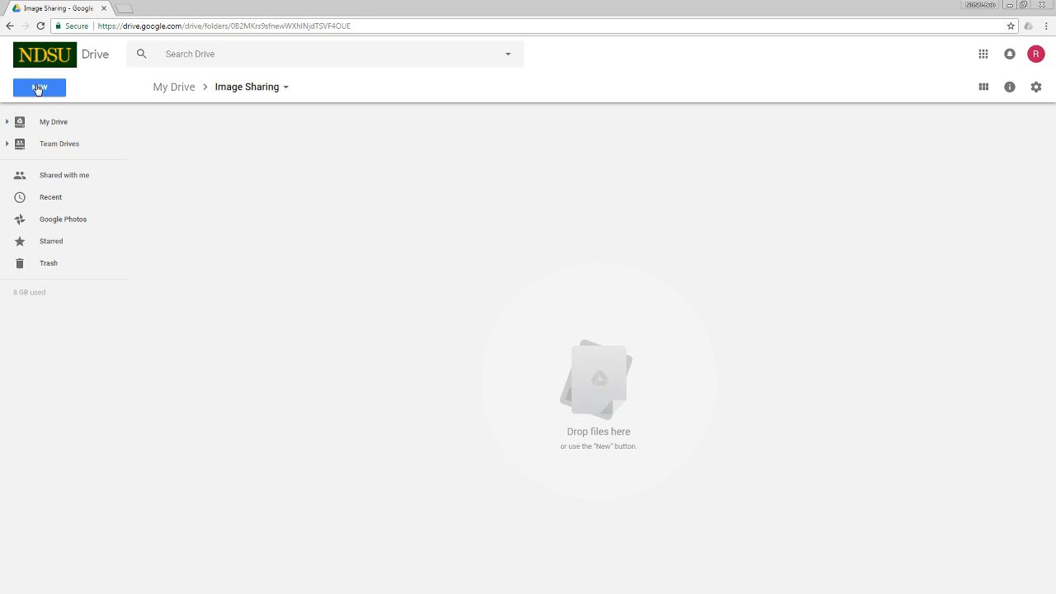
click(39, 86)
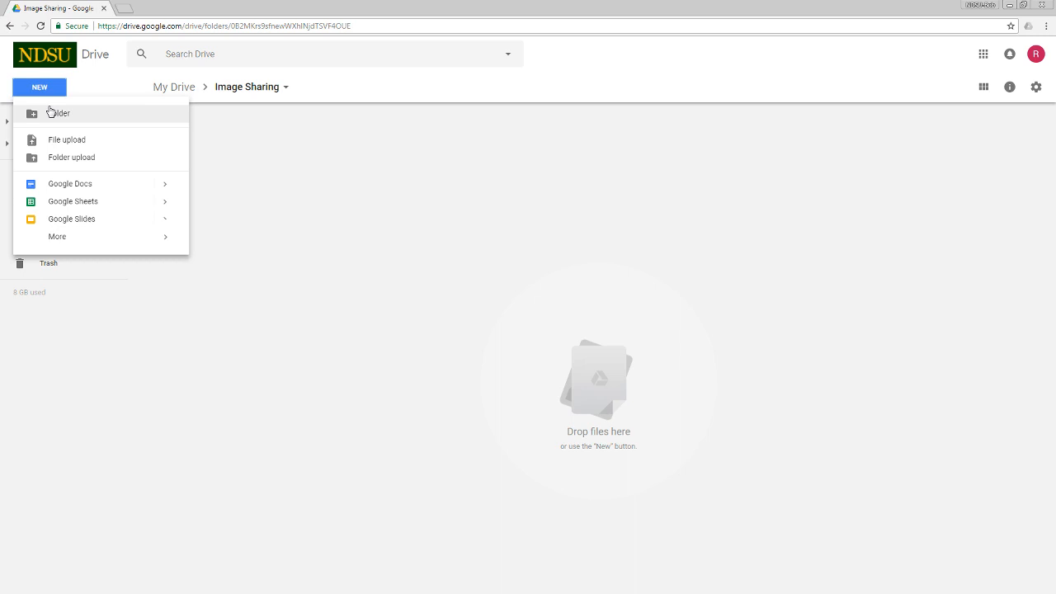
mouse_move(75, 139)
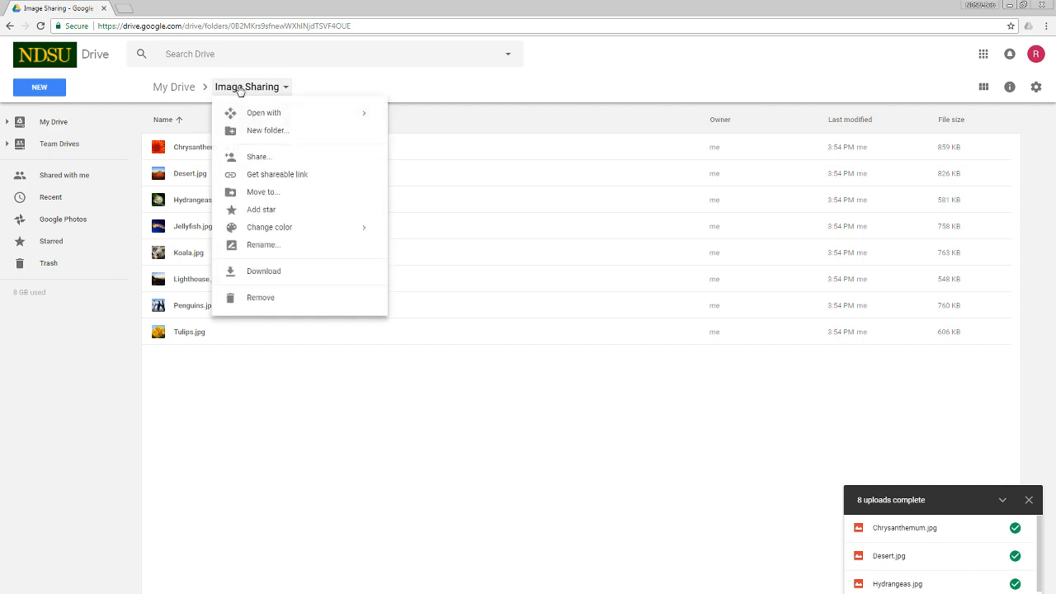
mouse_move(258, 156)
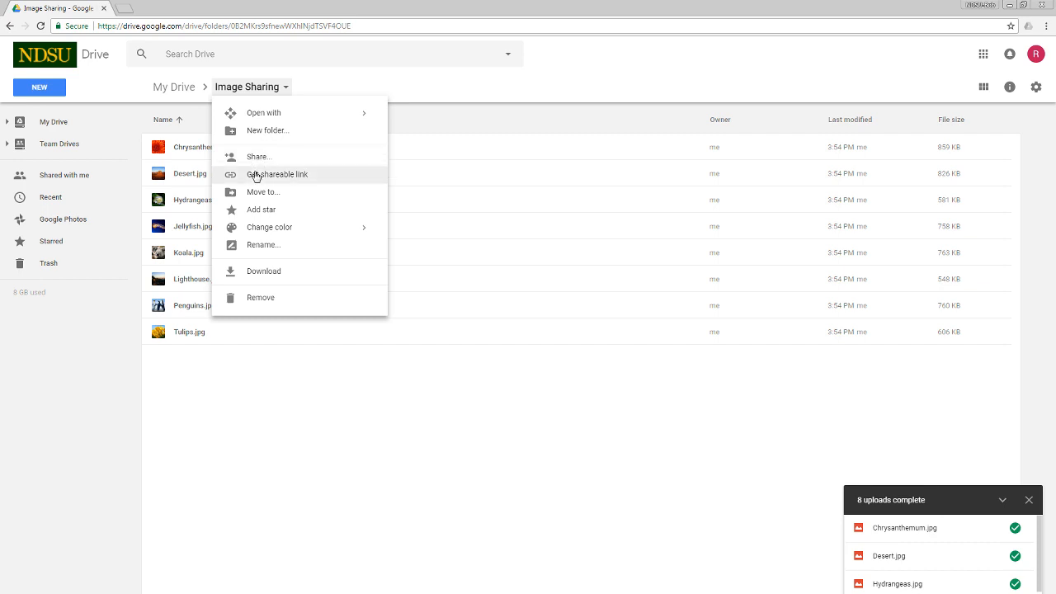
mouse_move(261, 178)
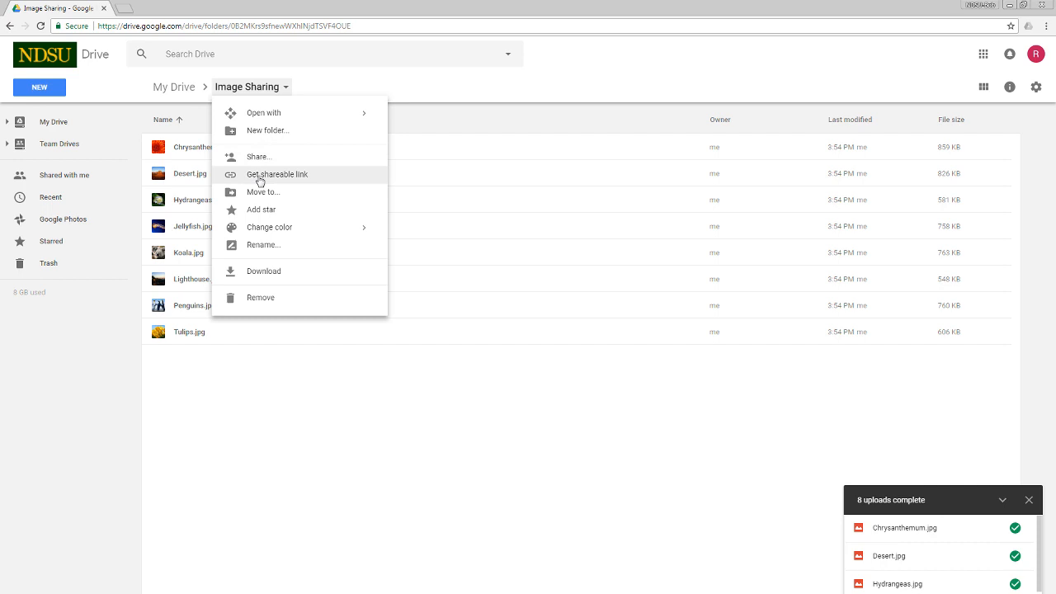
- Get a shareable link for Image Sharing and turn link sharing on
click(276, 174)
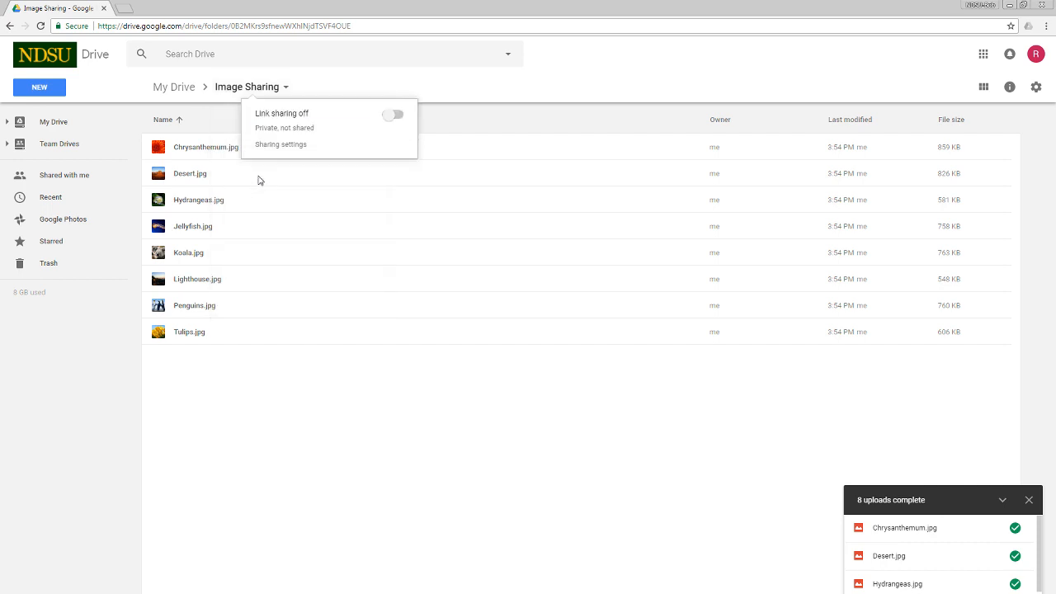
mouse_move(850, 59)
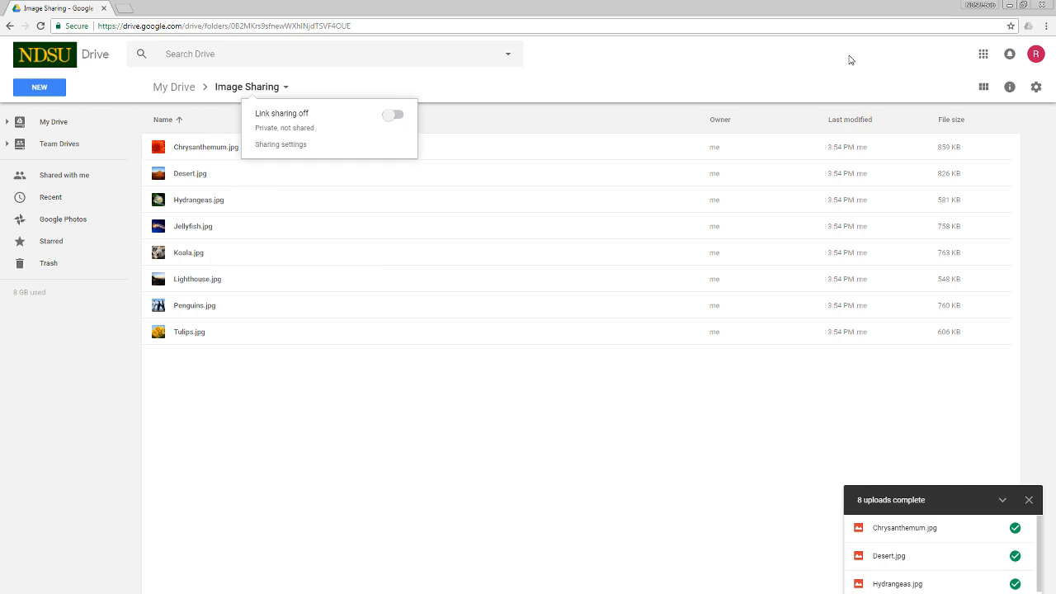
click(393, 114)
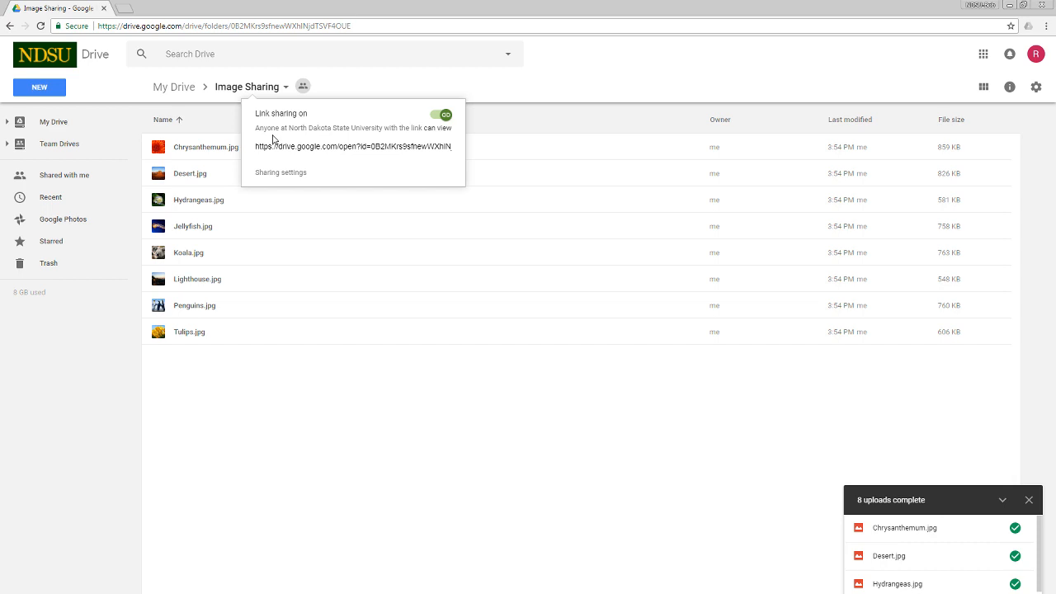
mouse_move(387, 132)
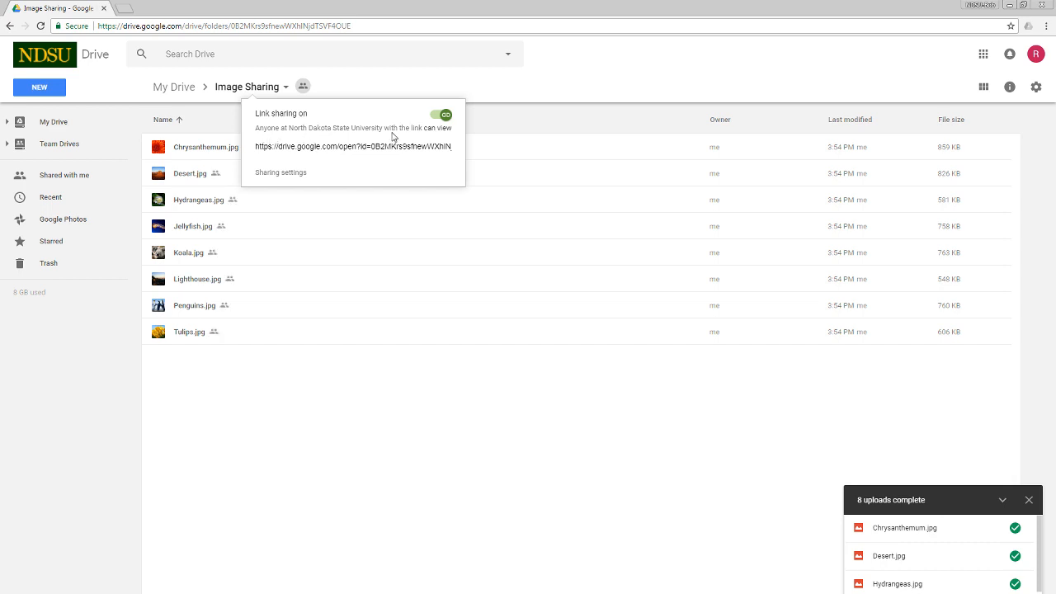
mouse_move(443, 139)
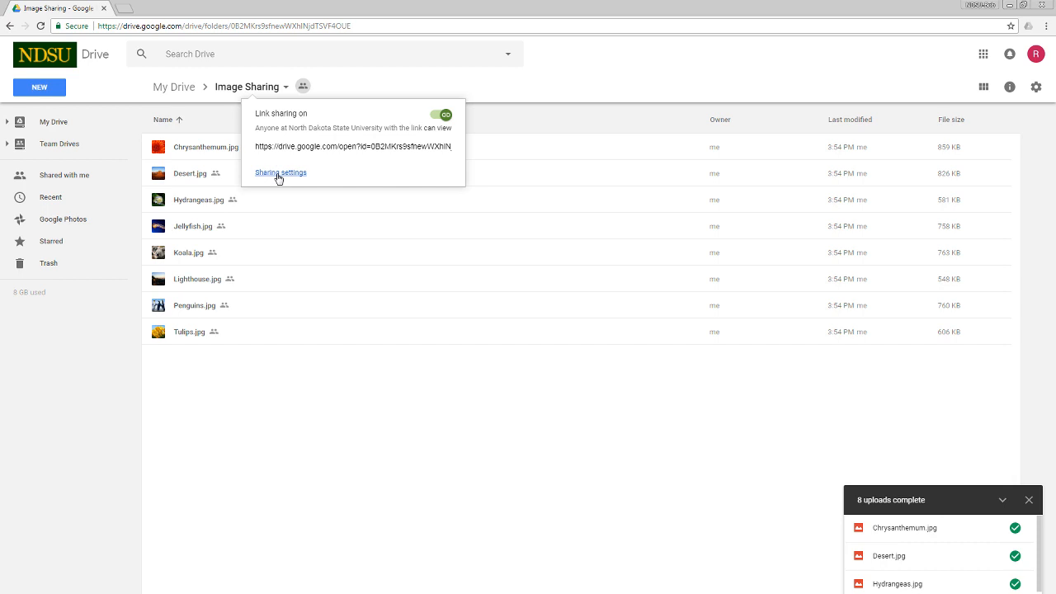
- Open the full sharing settings for the Image Sharing folder
click(281, 172)
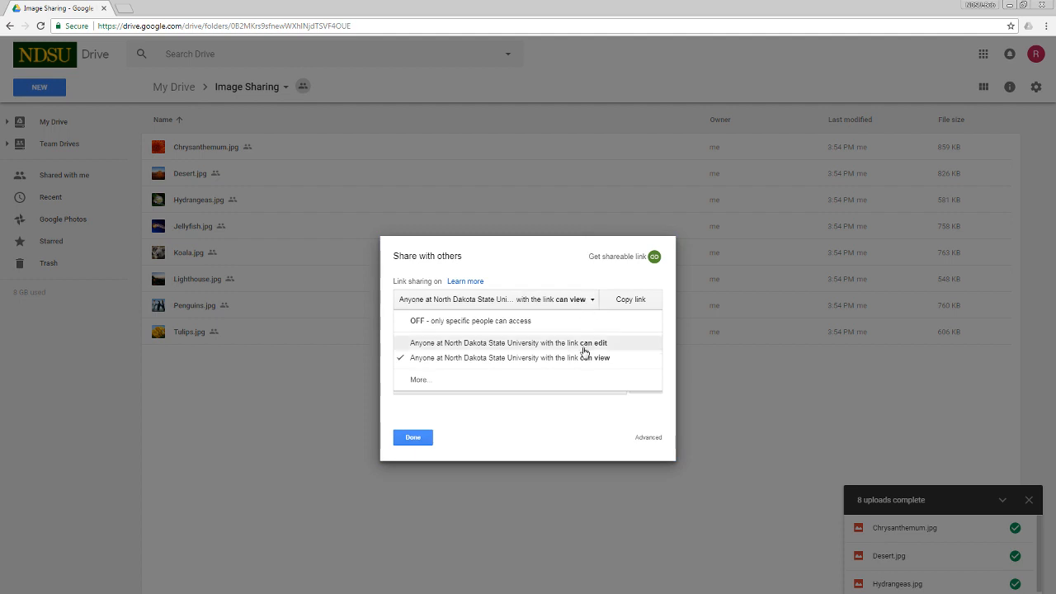
mouse_move(583, 347)
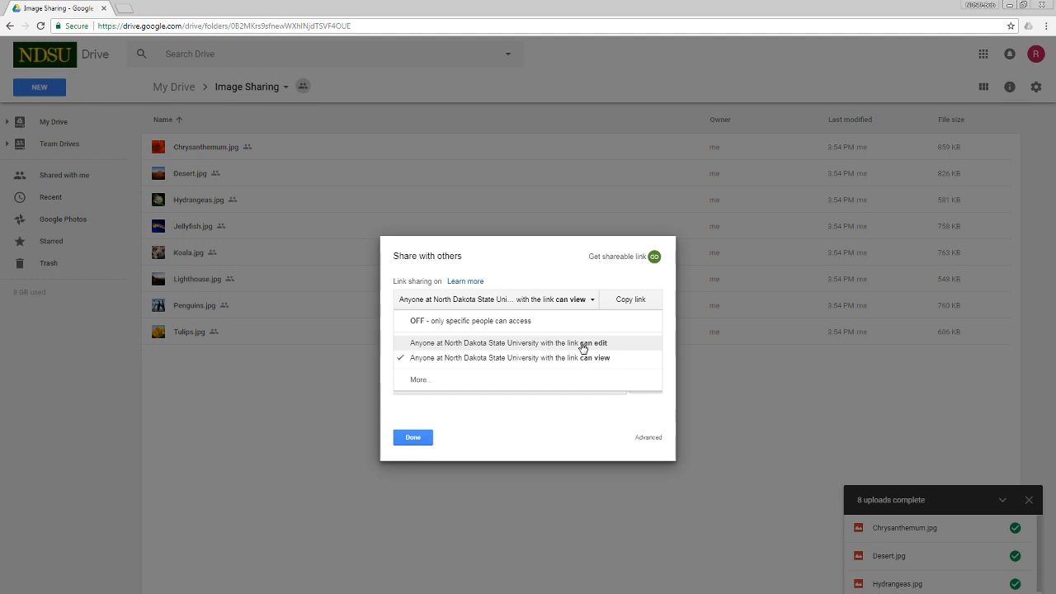
mouse_move(536, 270)
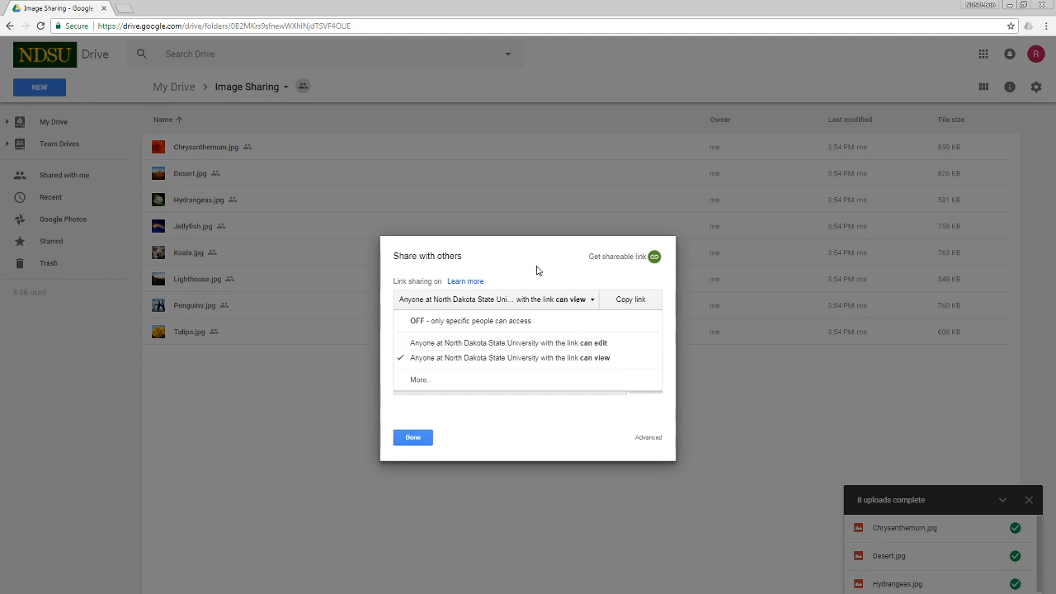
mouse_move(537, 280)
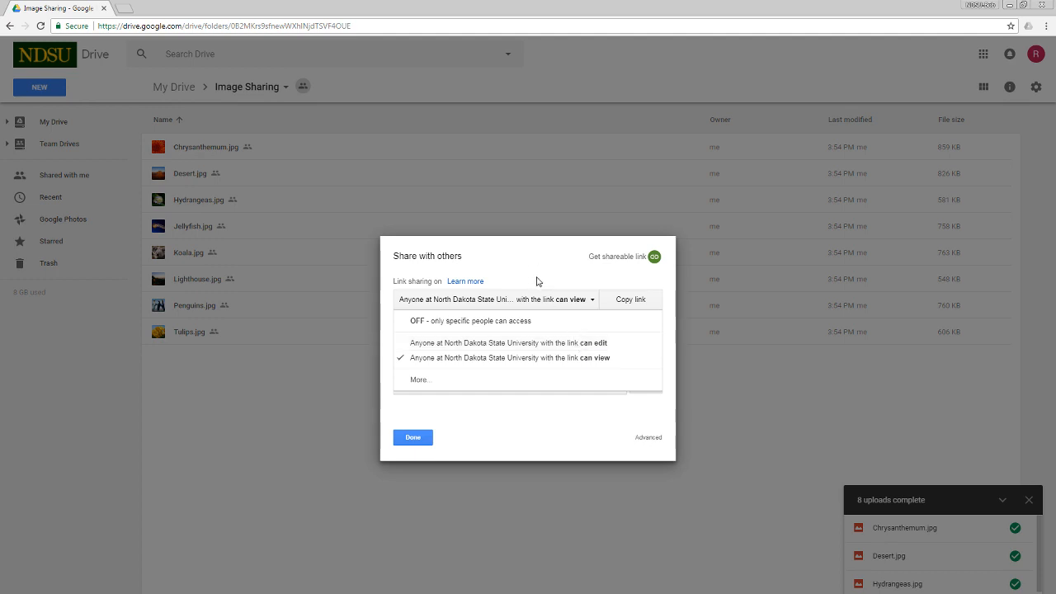
mouse_move(493, 270)
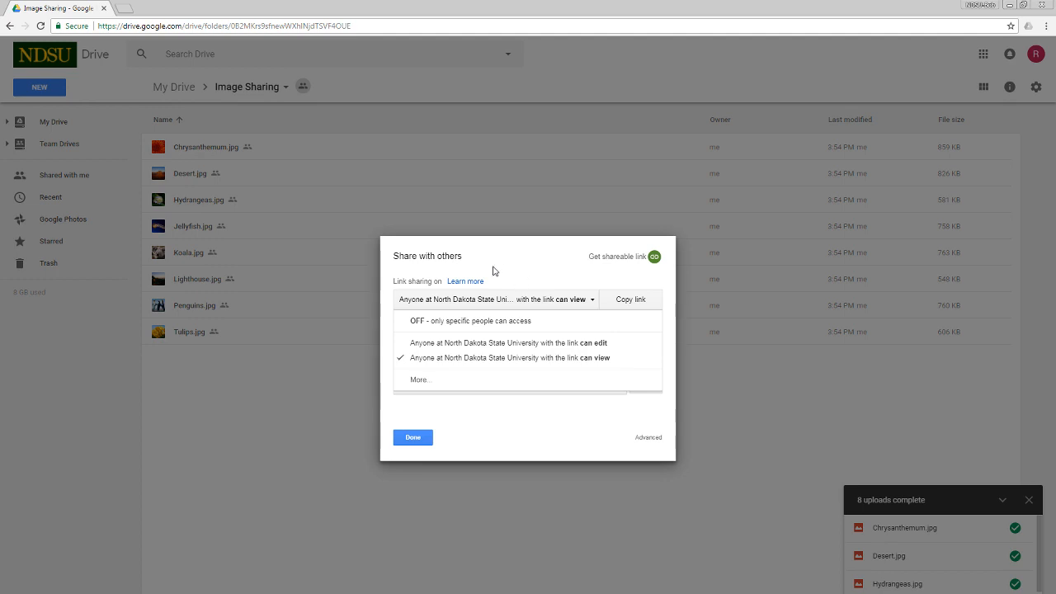
- Set link sharing to 'On - Anyone with the link' with Can view access and save
click(419, 379)
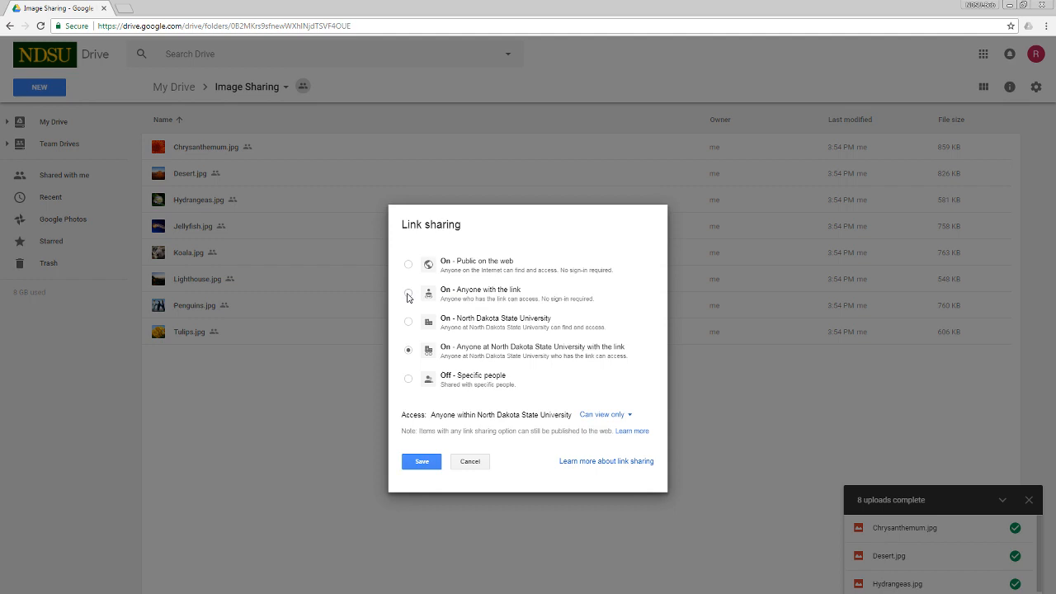
click(408, 288)
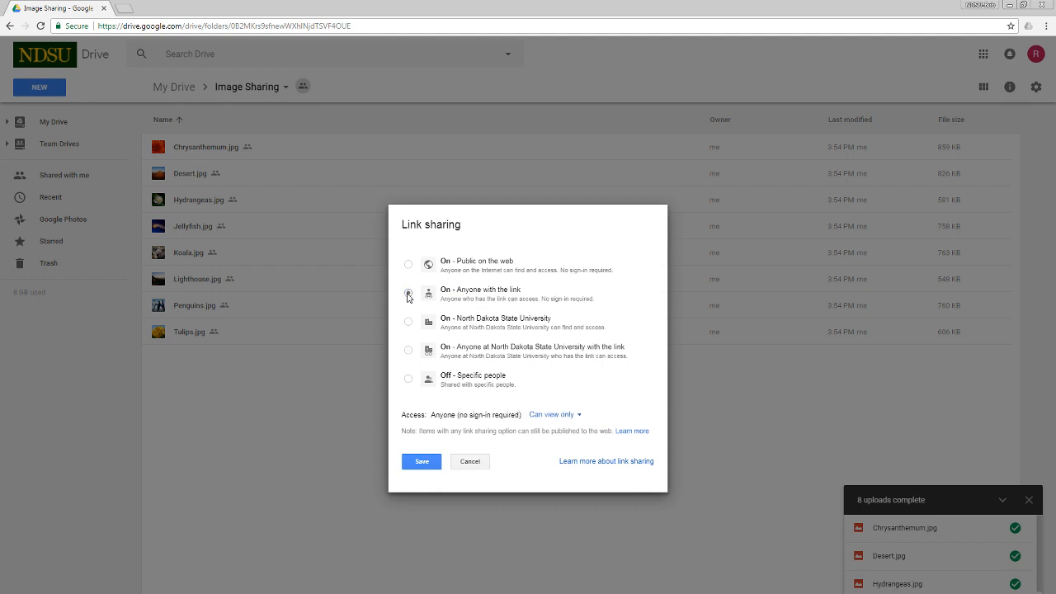
click(408, 292)
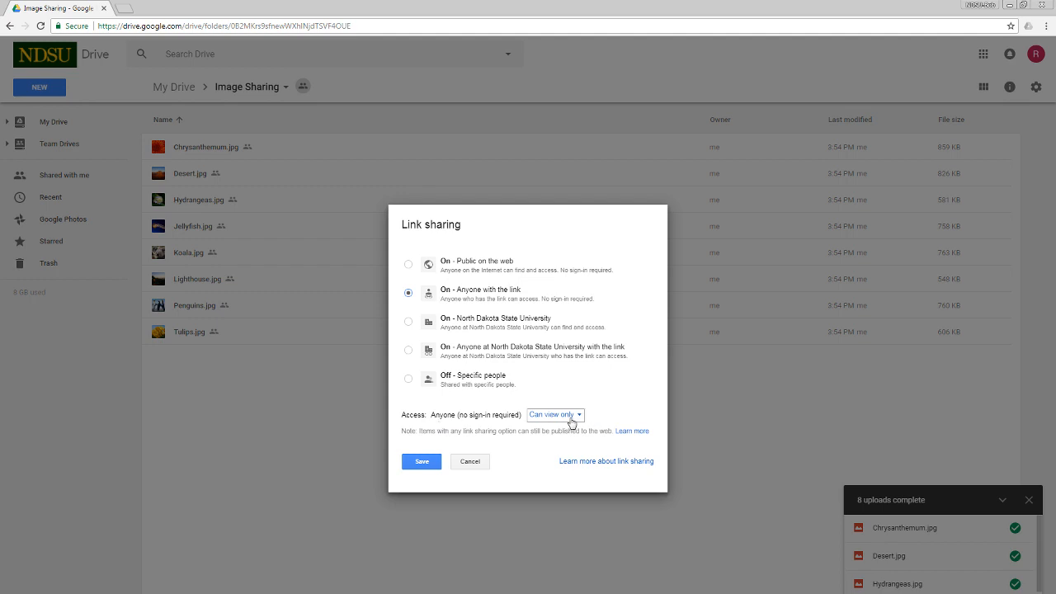
click(554, 414)
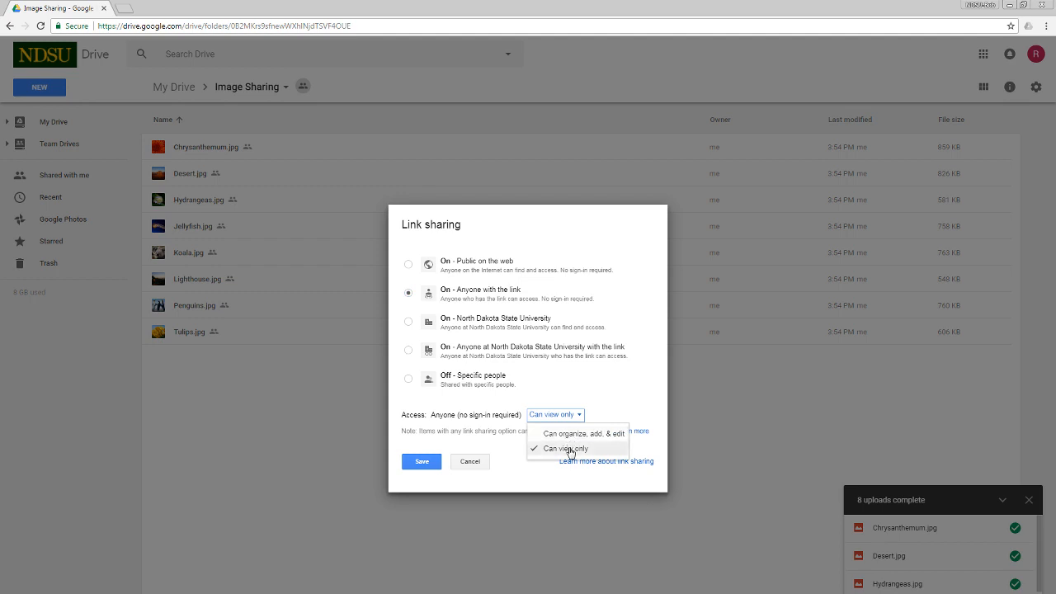
click(421, 461)
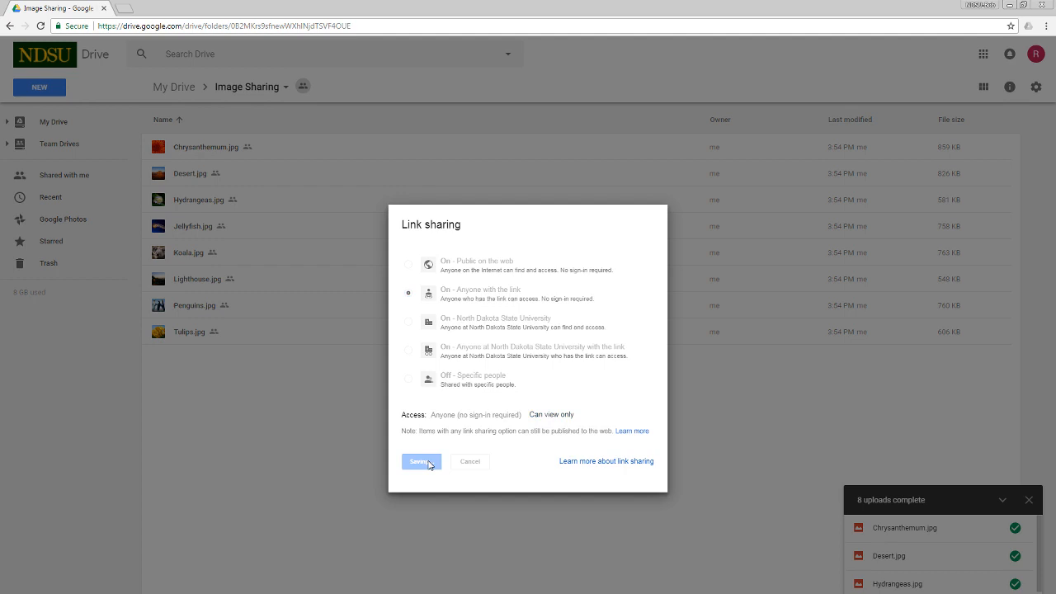
click(420, 461)
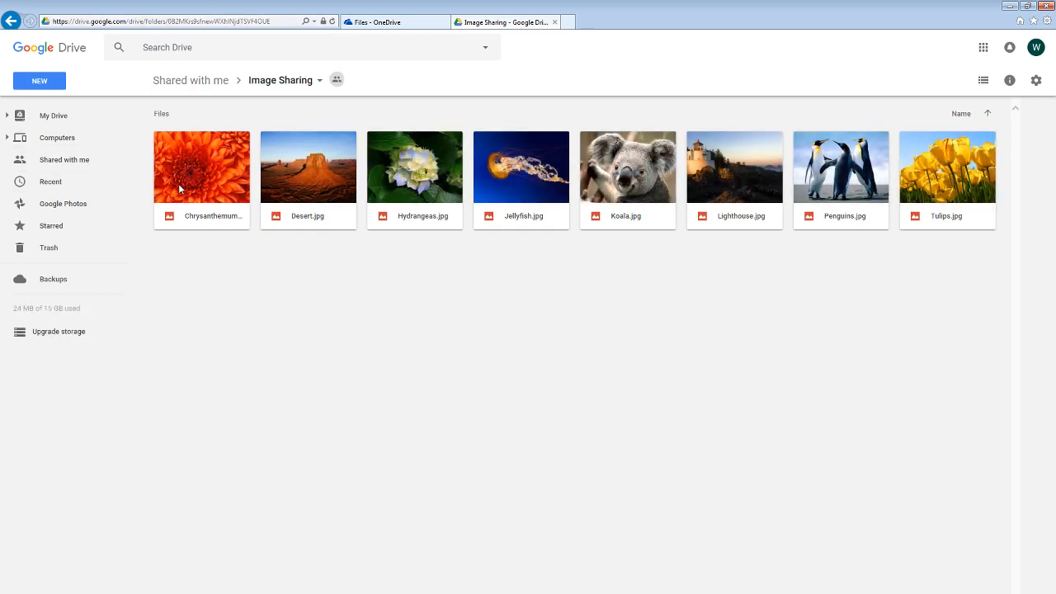
- Preview Chrysanthemum.jpg full-size from the shared folder in the other account
click(201, 166)
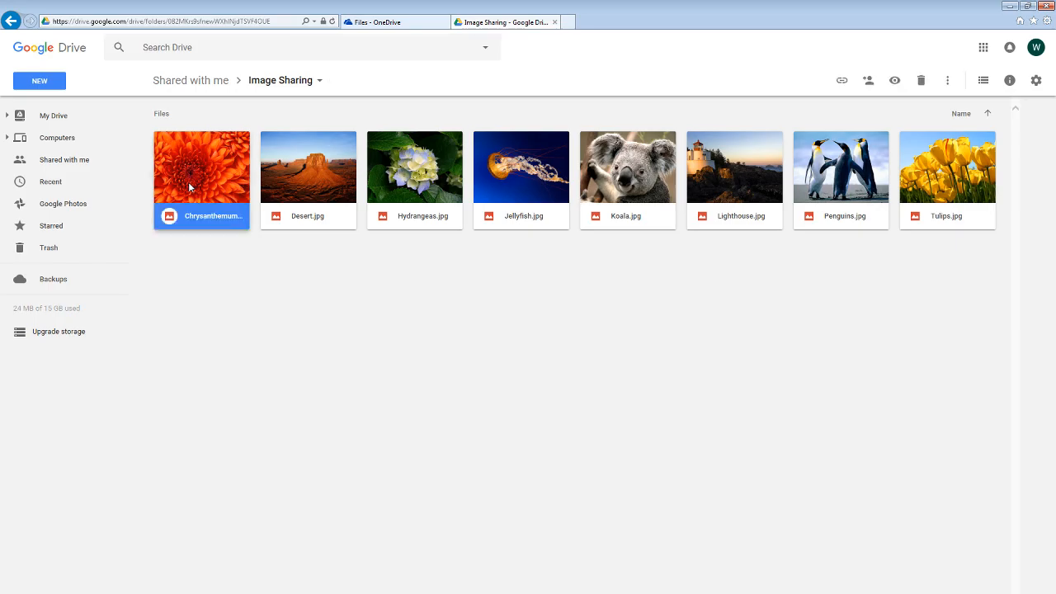
double_click(202, 167)
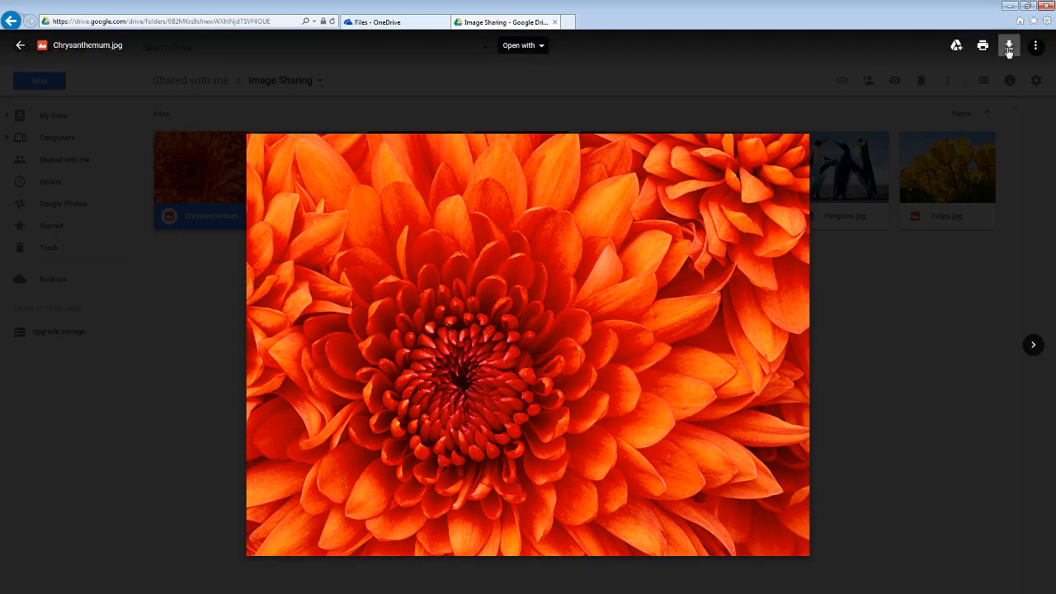
mouse_move(1007, 46)
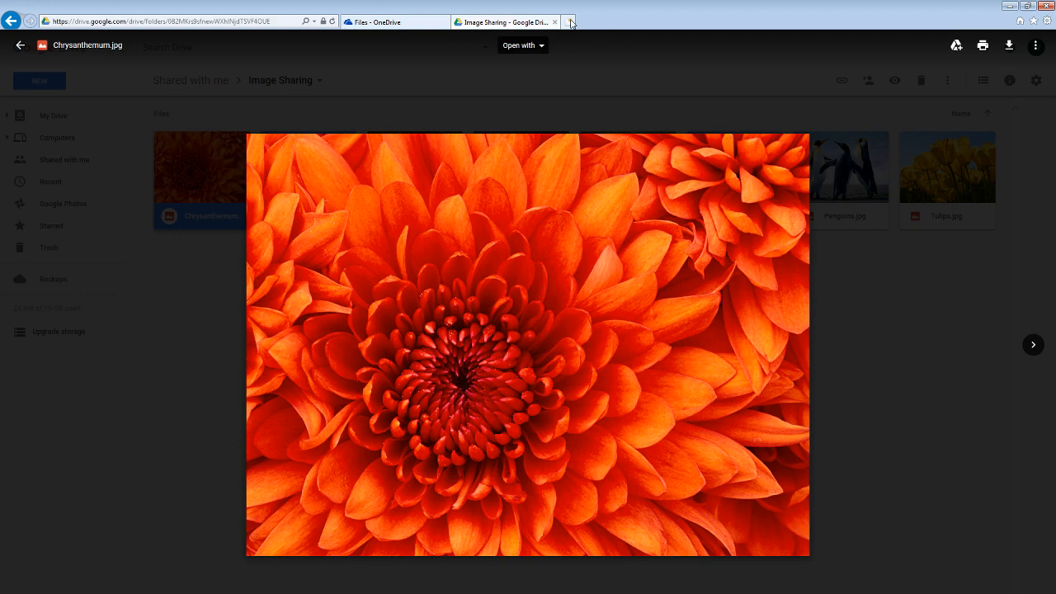
- Switch to the Files - OneDrive browser tab
click(387, 22)
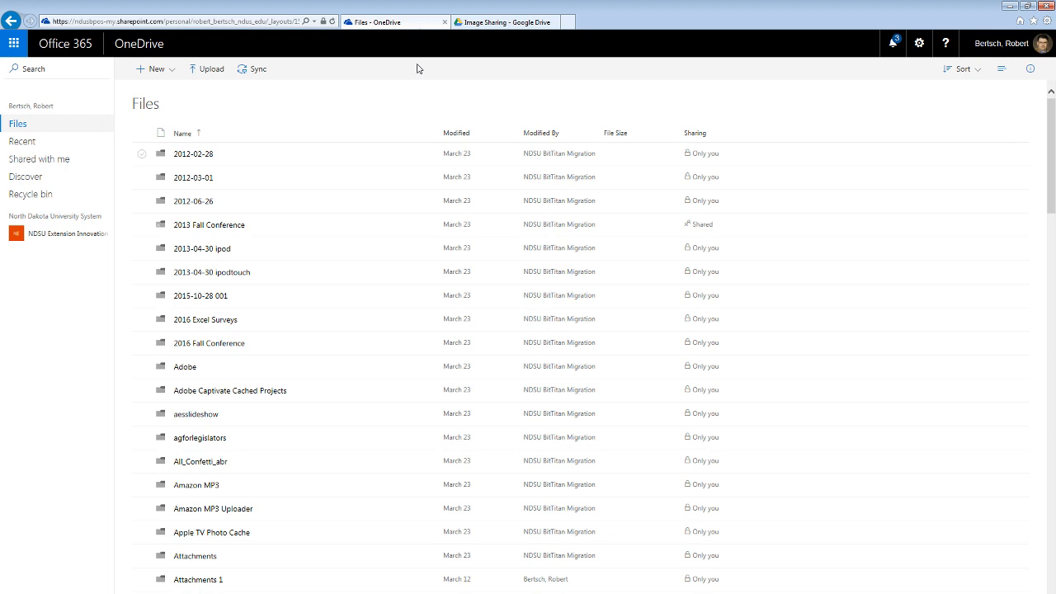
mouse_move(284, 113)
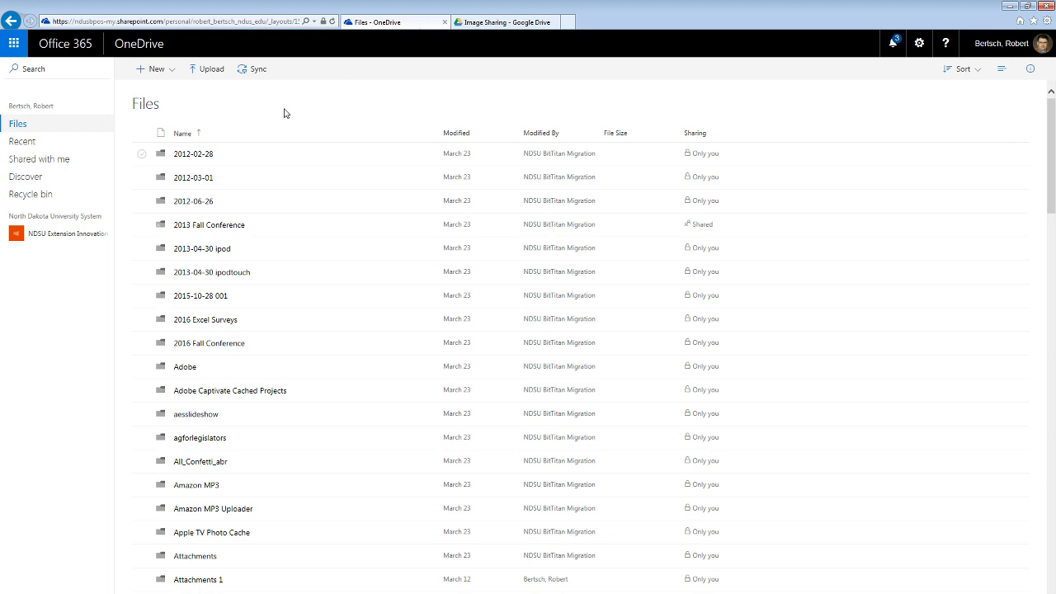
- Create an 'Image Sharing' folder in OneDrive Files
click(154, 69)
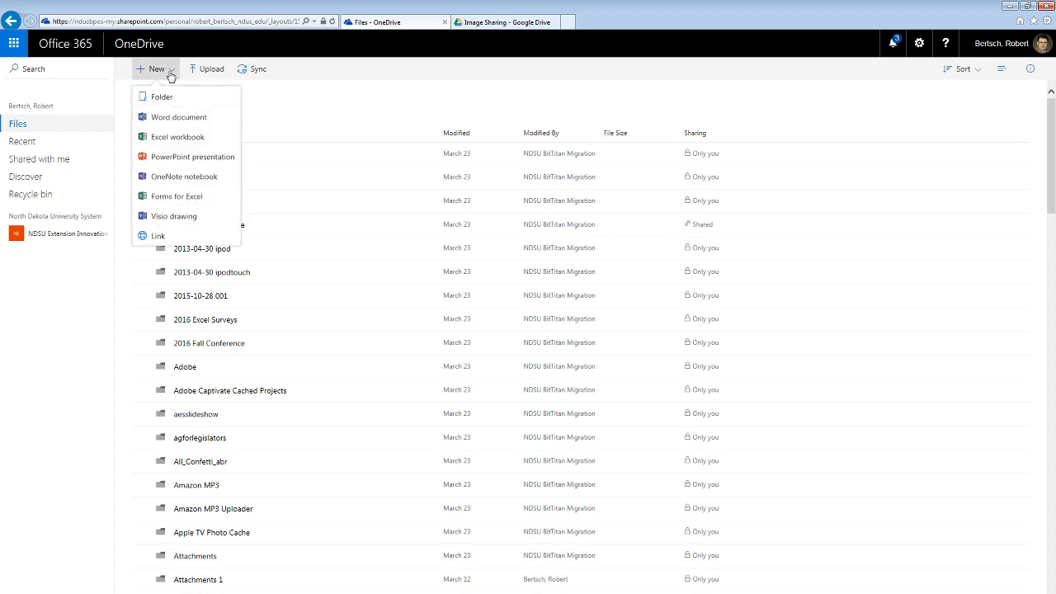
mouse_move(161, 96)
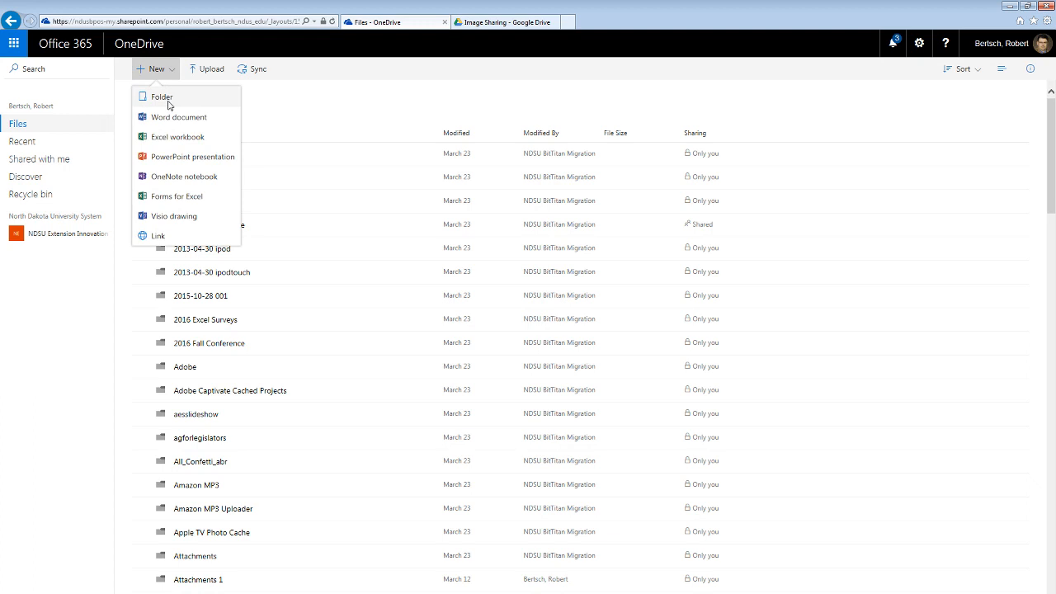
click(161, 96)
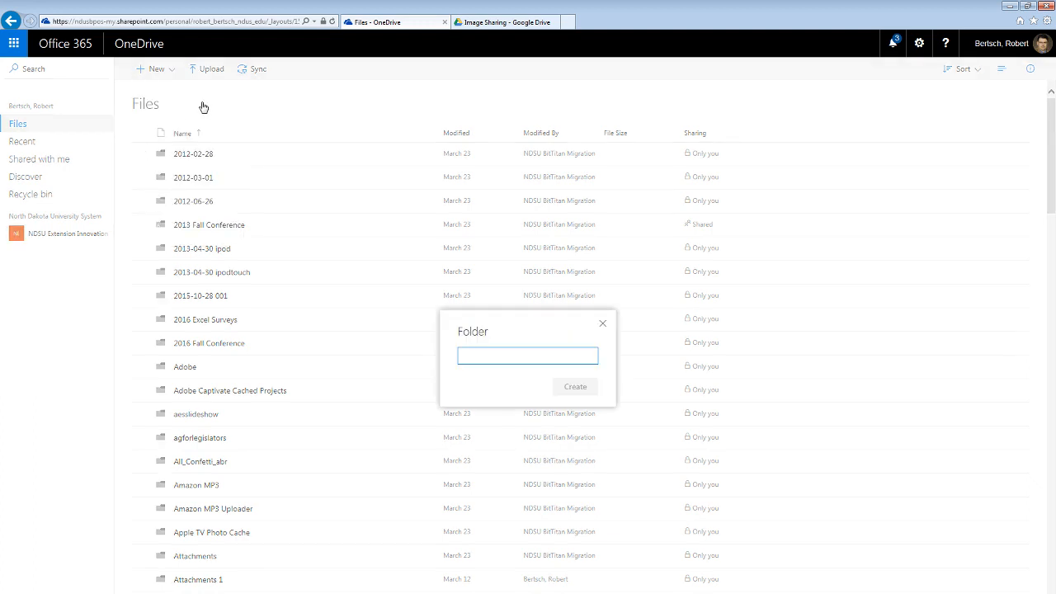
text(Image Sharing)
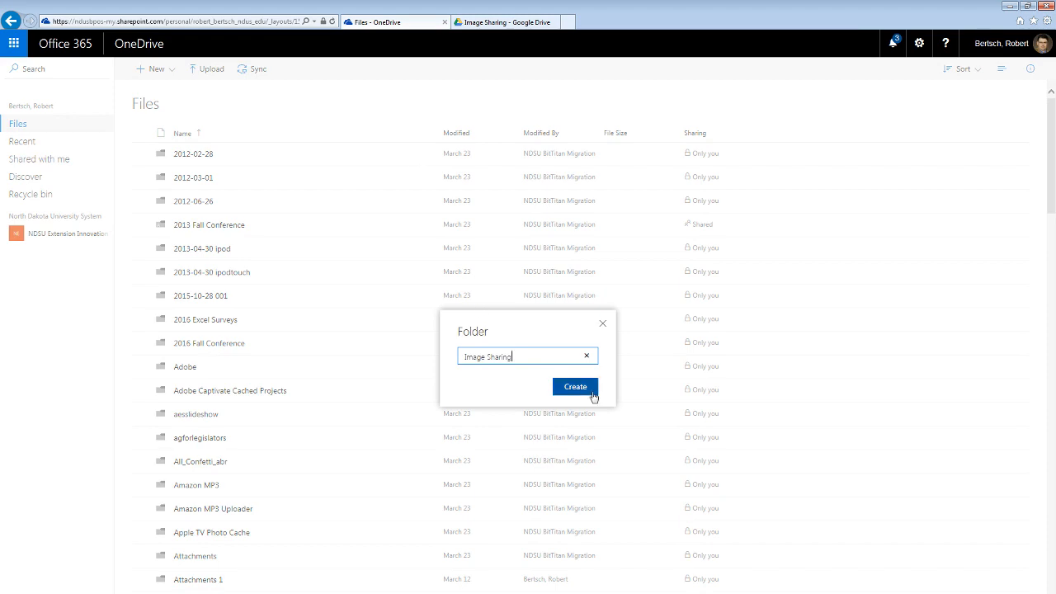
click(575, 386)
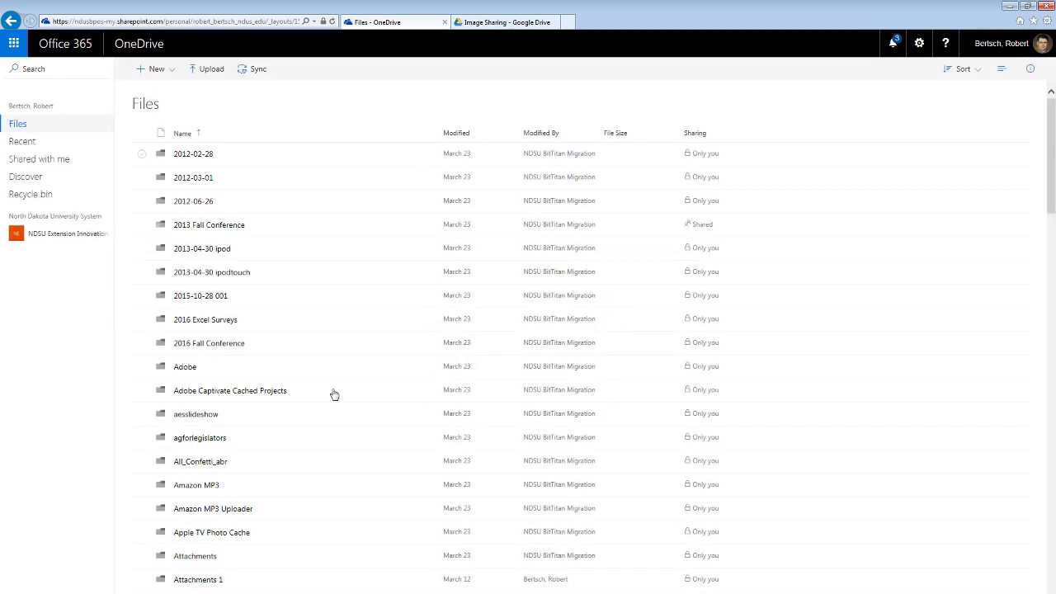
scroll(down, 3)
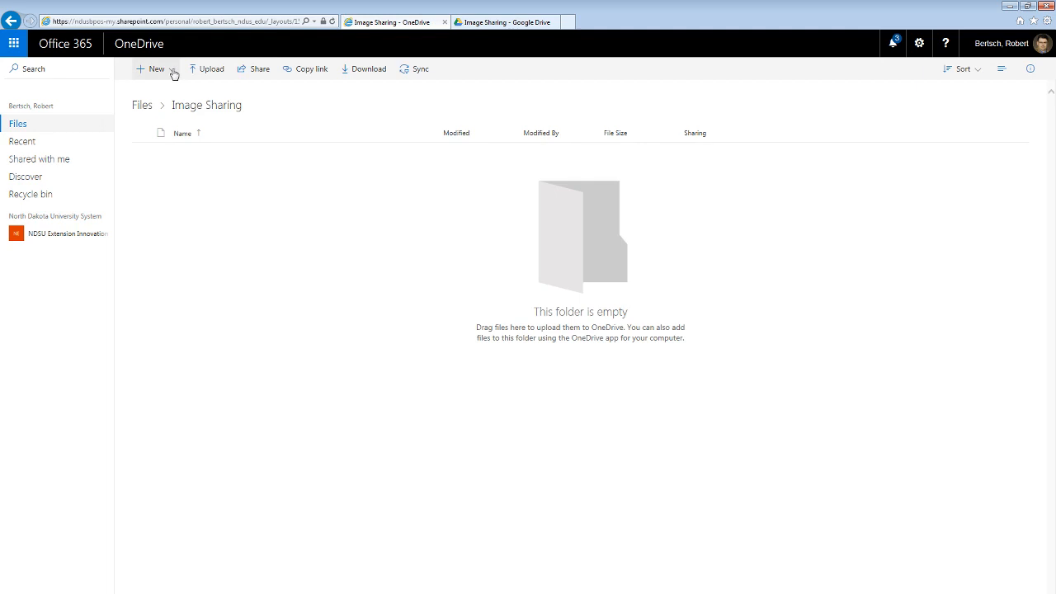
- Show OneDrive's new-item options inside the empty Image Sharing folder
click(155, 69)
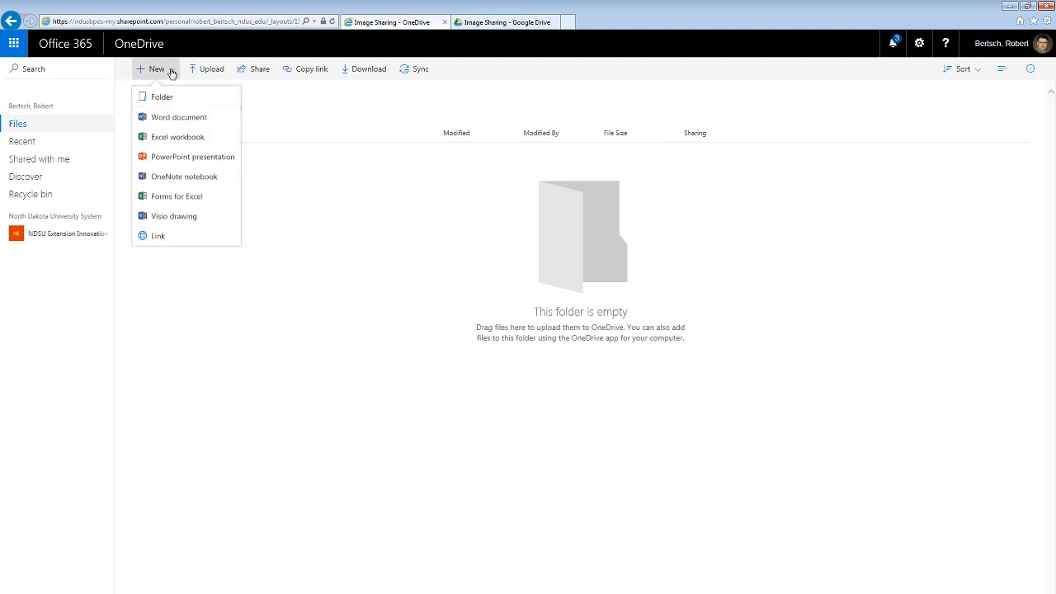
mouse_move(162, 97)
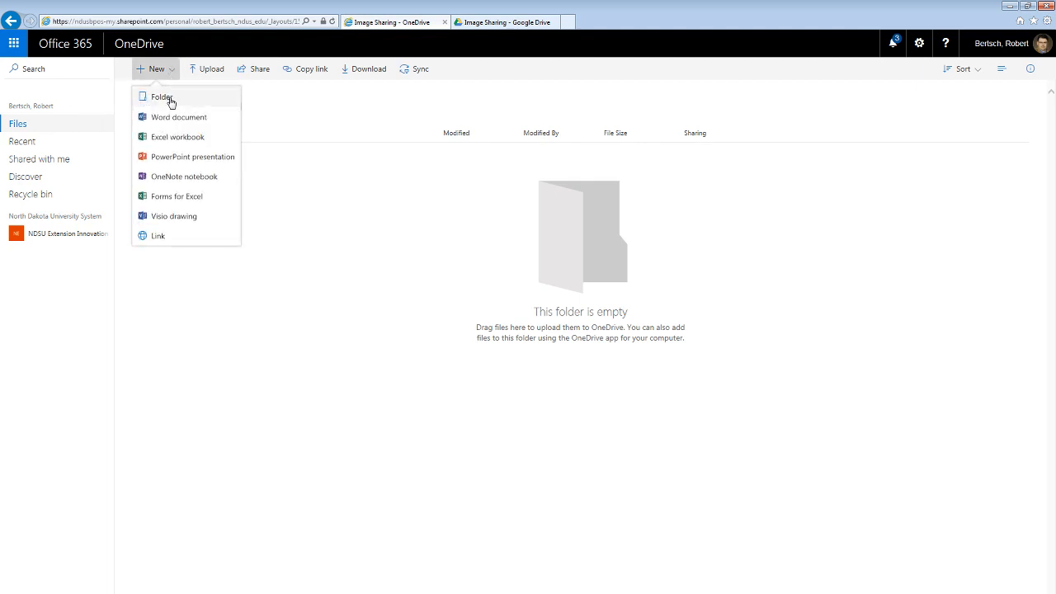
mouse_move(179, 82)
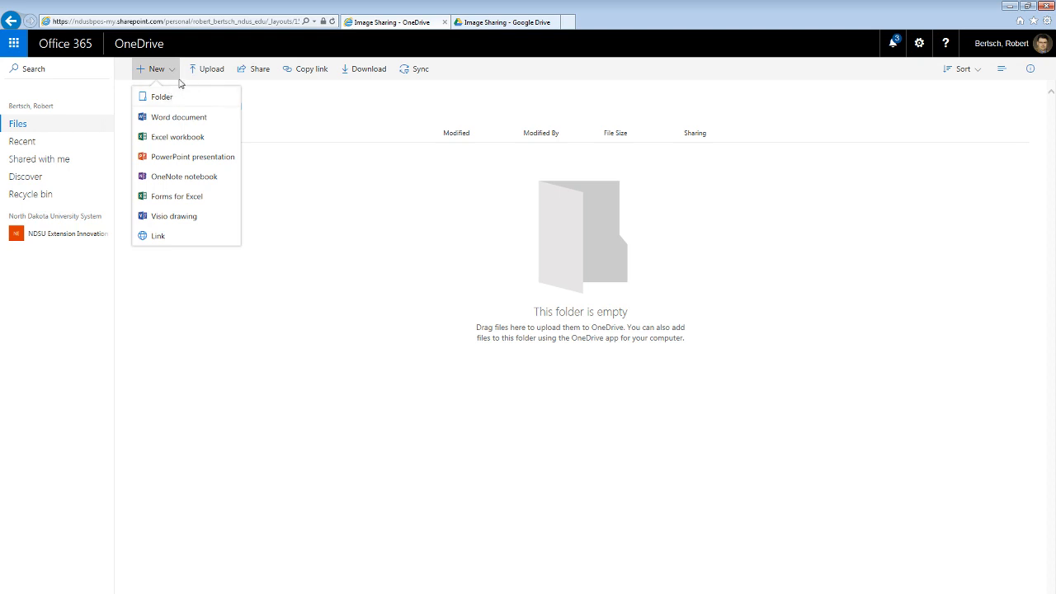
mouse_move(212, 74)
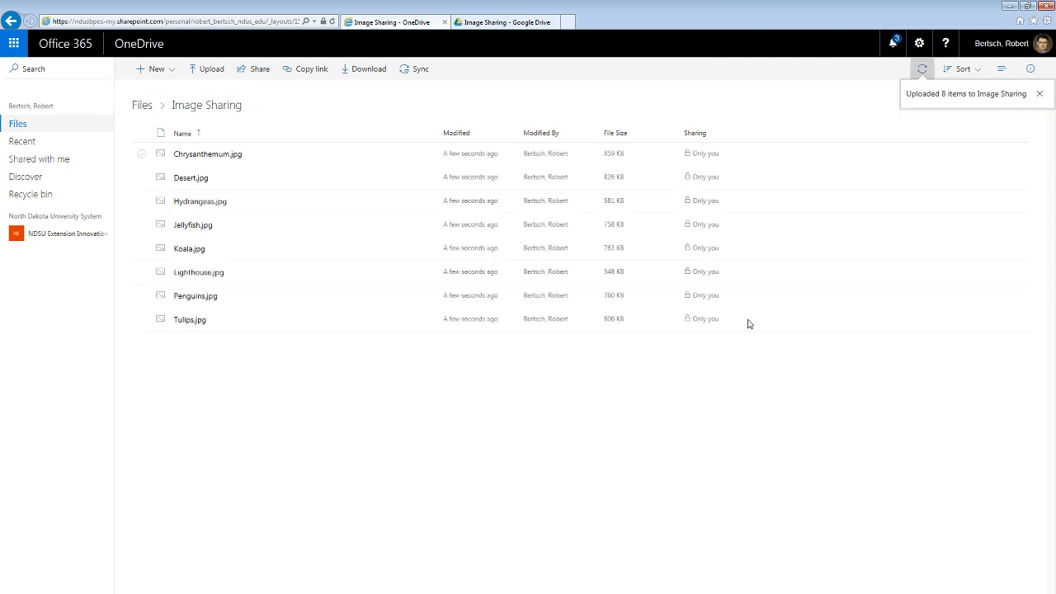
click(1039, 93)
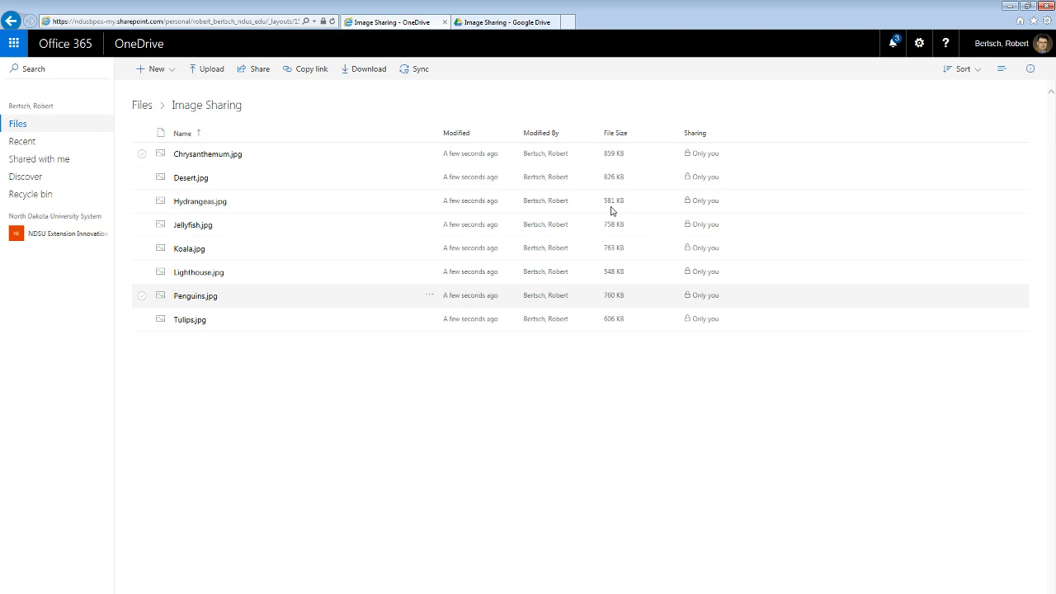
mouse_move(254, 68)
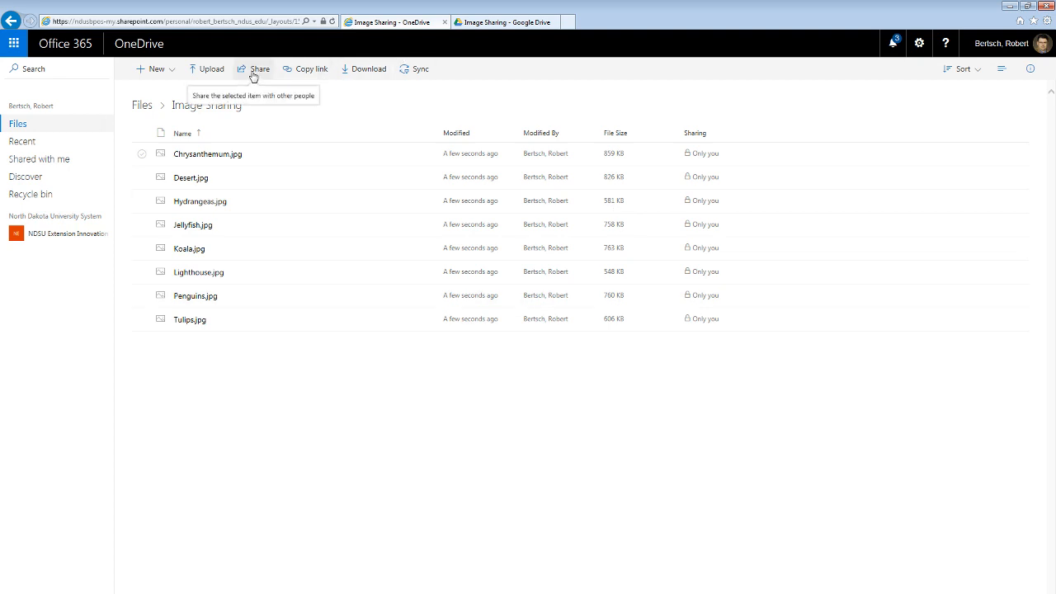
mouse_move(254, 74)
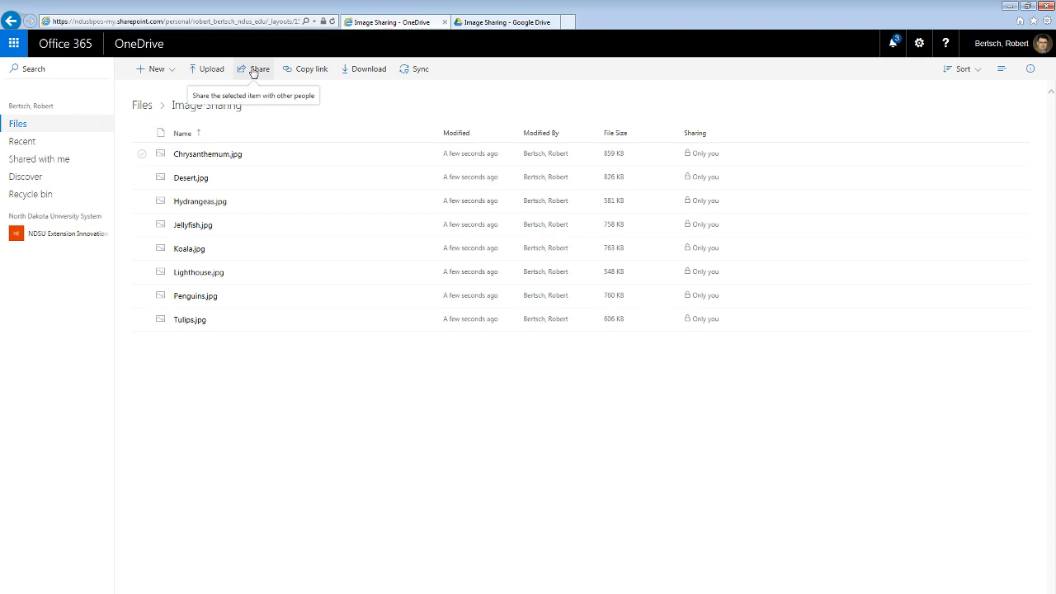
mouse_move(254, 73)
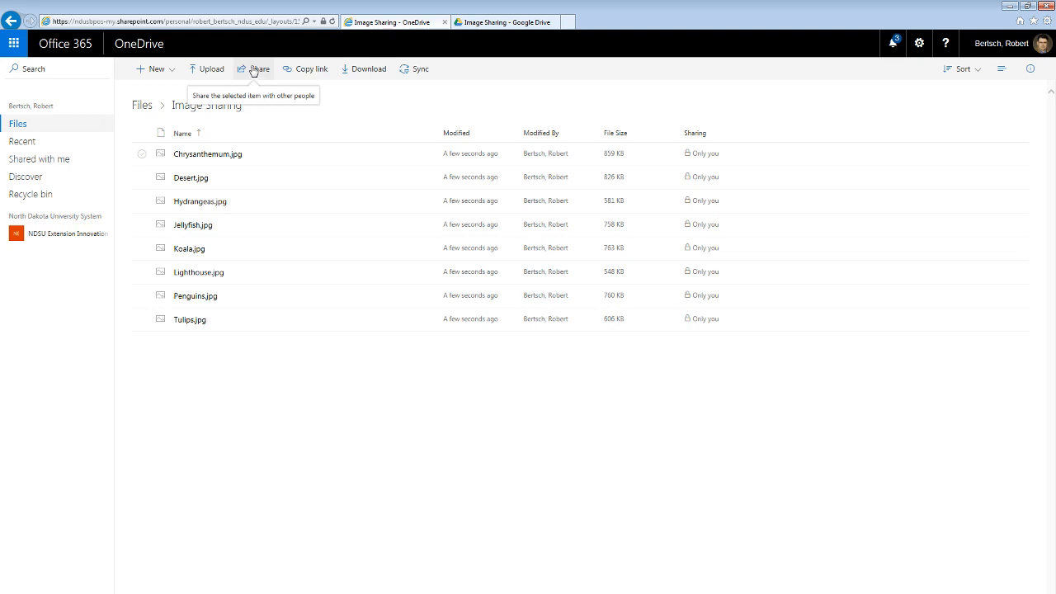
mouse_move(254, 71)
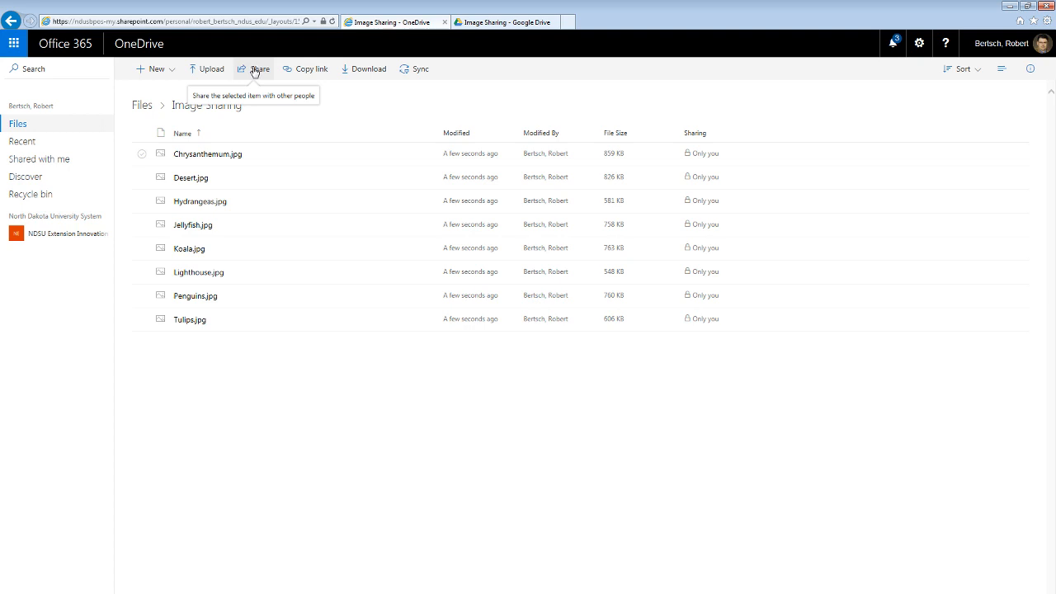
mouse_move(309, 69)
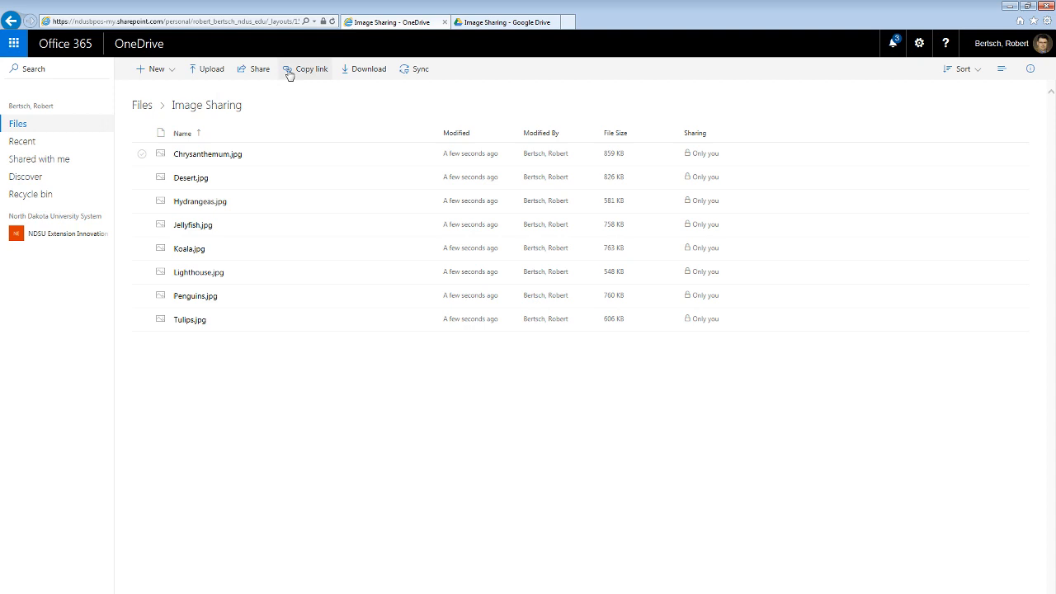
mouse_move(302, 74)
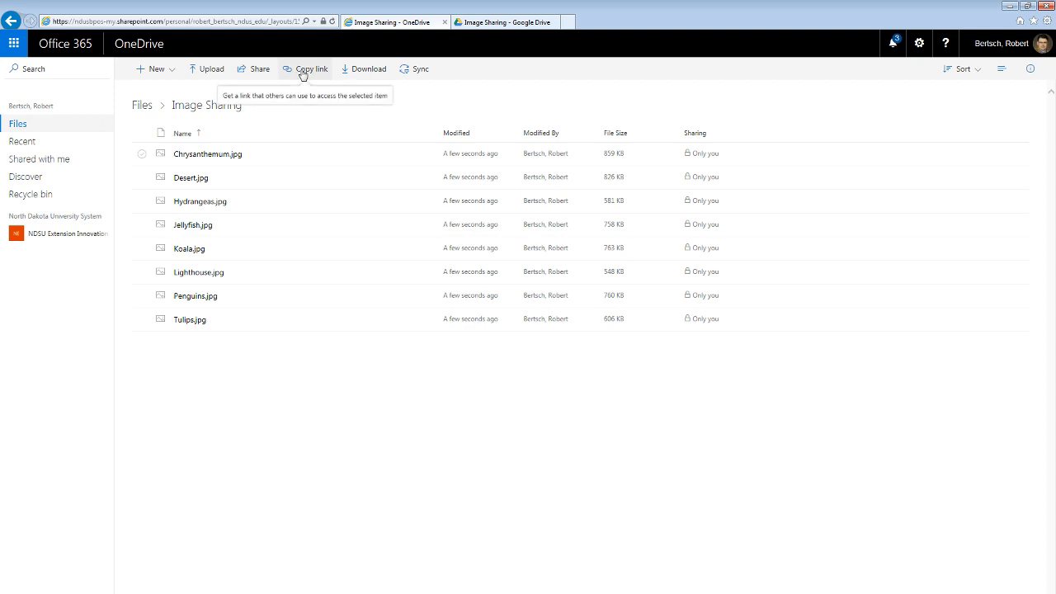
- Copy a link to Image Sharing, allowing clipboard access in Internet Explorer
click(310, 68)
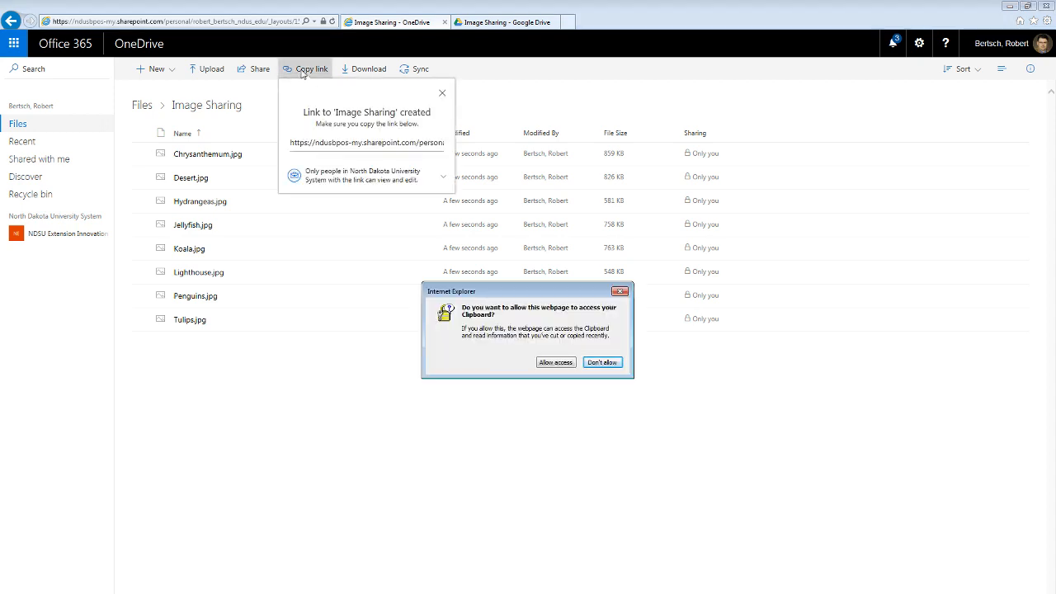
click(555, 362)
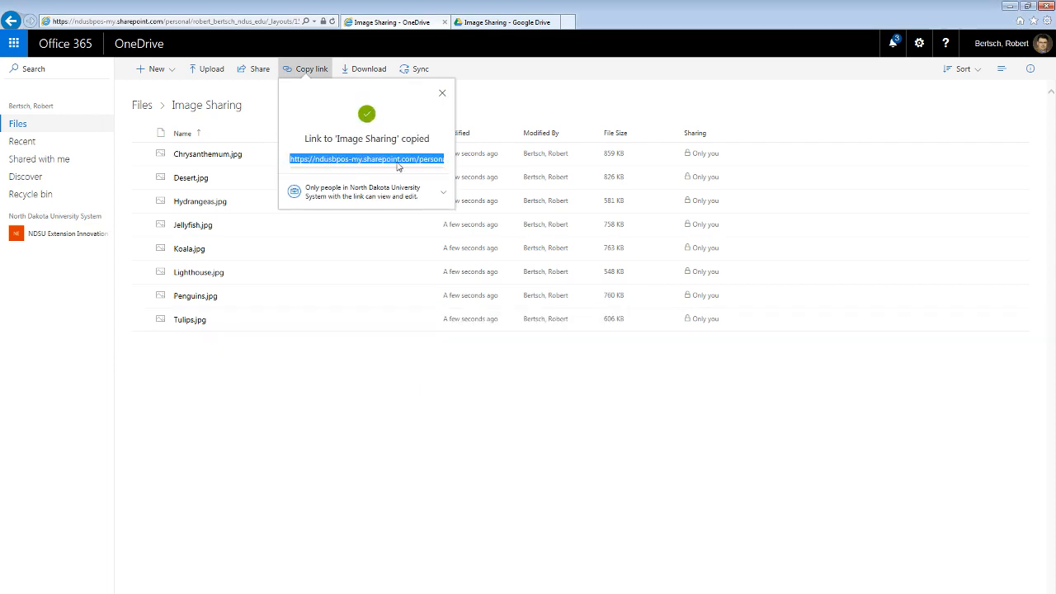
mouse_move(391, 175)
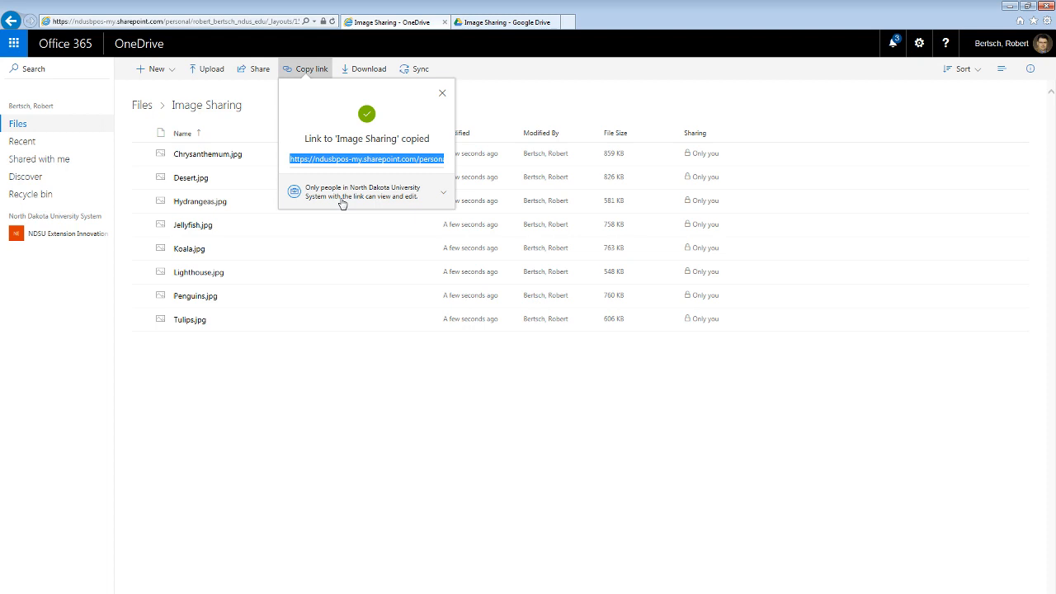
mouse_move(420, 198)
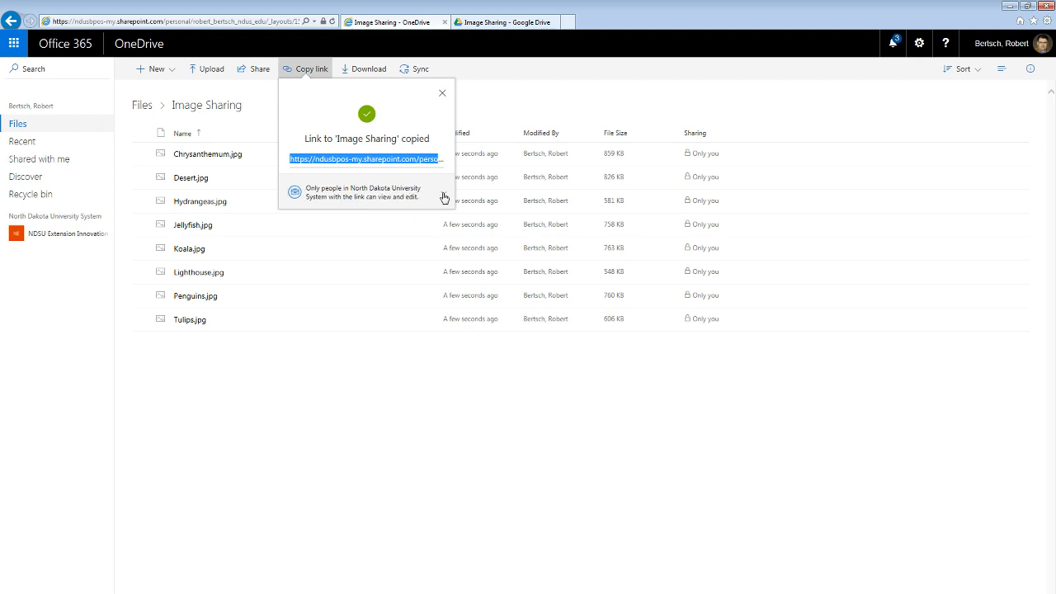
- Set the Image Sharing link to Anyone with editing disabled, and apply it
click(365, 192)
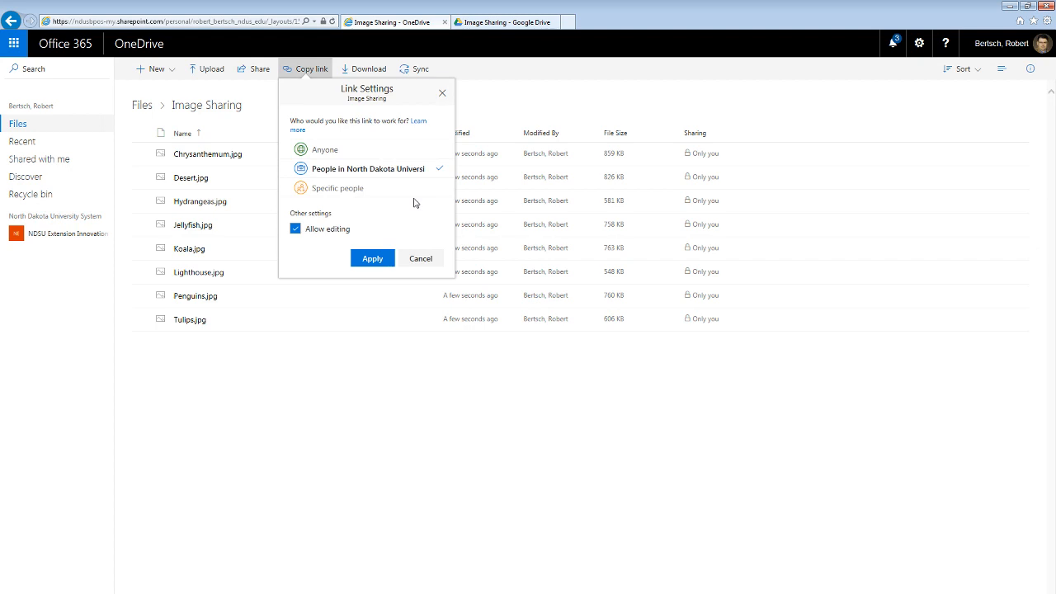
mouse_move(343, 157)
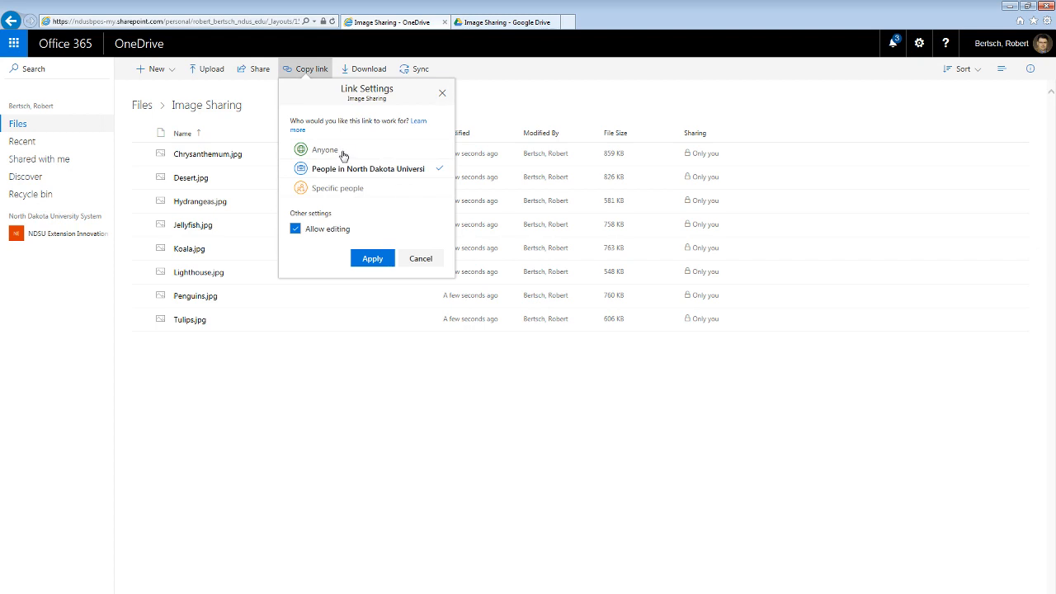
click(300, 149)
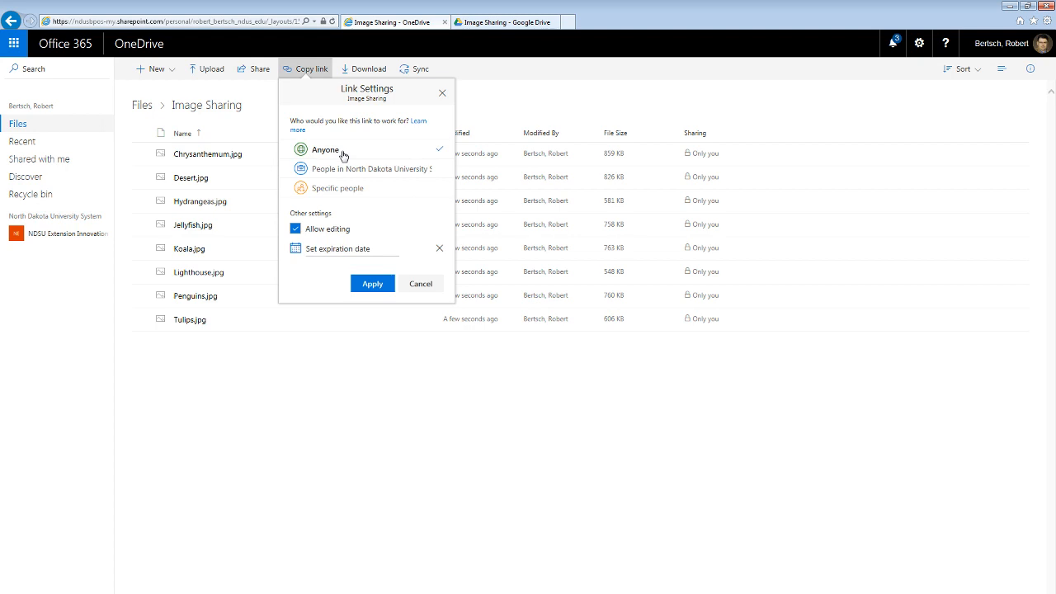
click(295, 228)
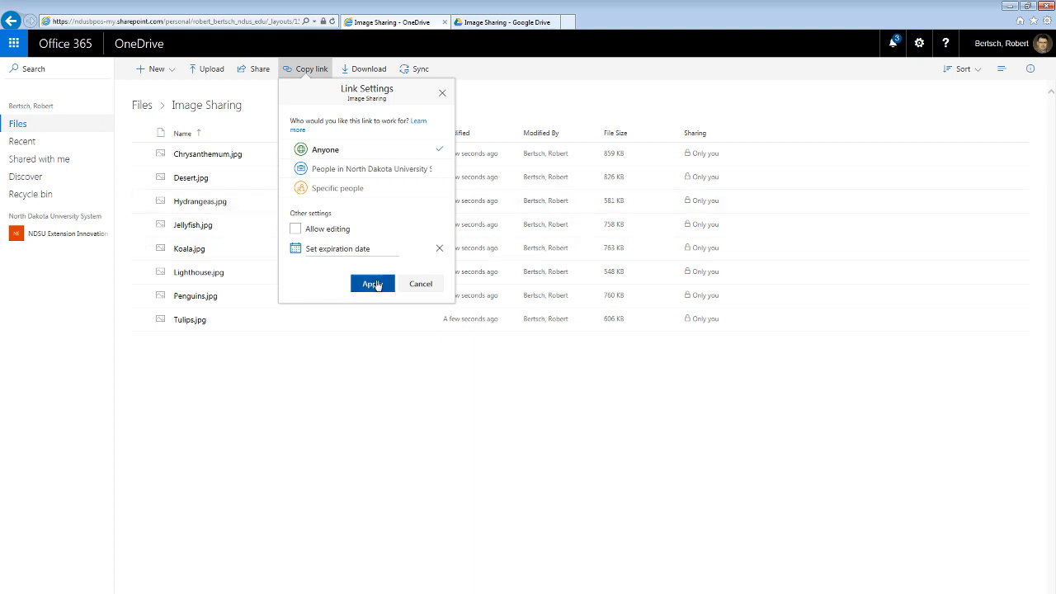
click(372, 283)
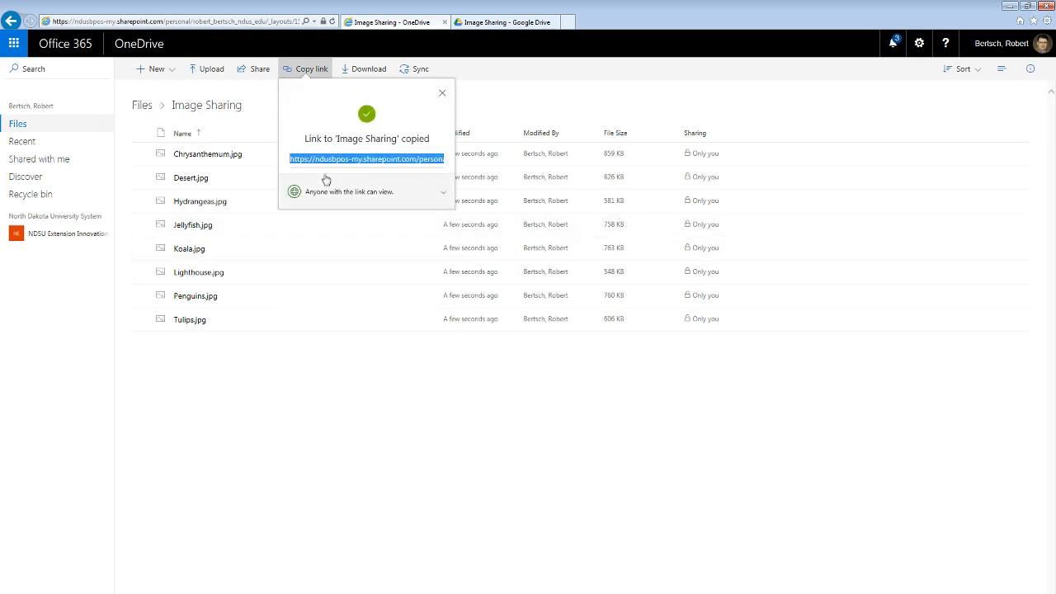
mouse_move(335, 164)
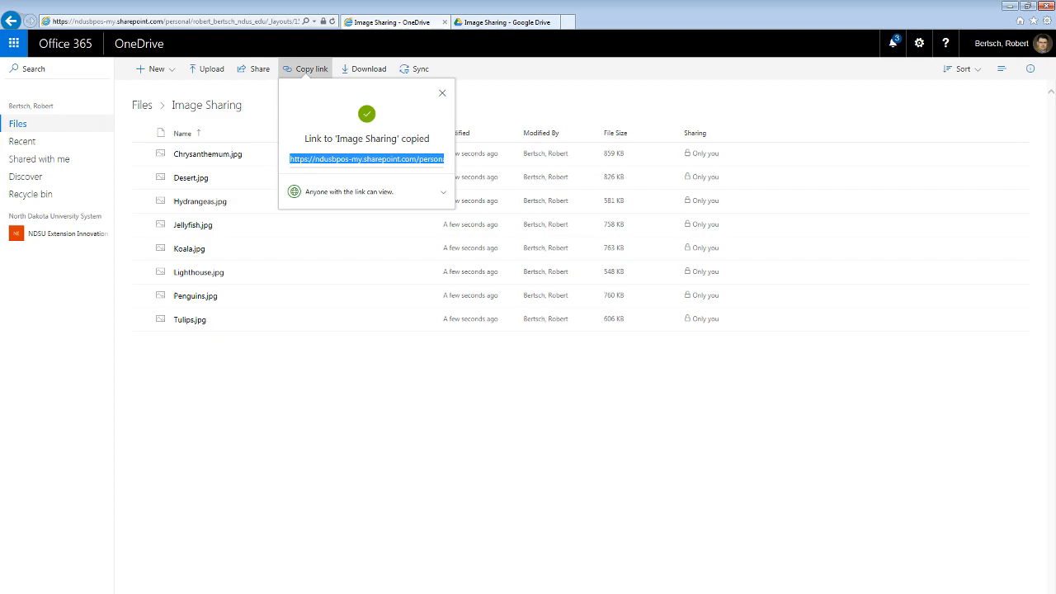
- Open the copied OneDrive link in another browser tab and select Chrysanthemum.jpg
click(509, 22)
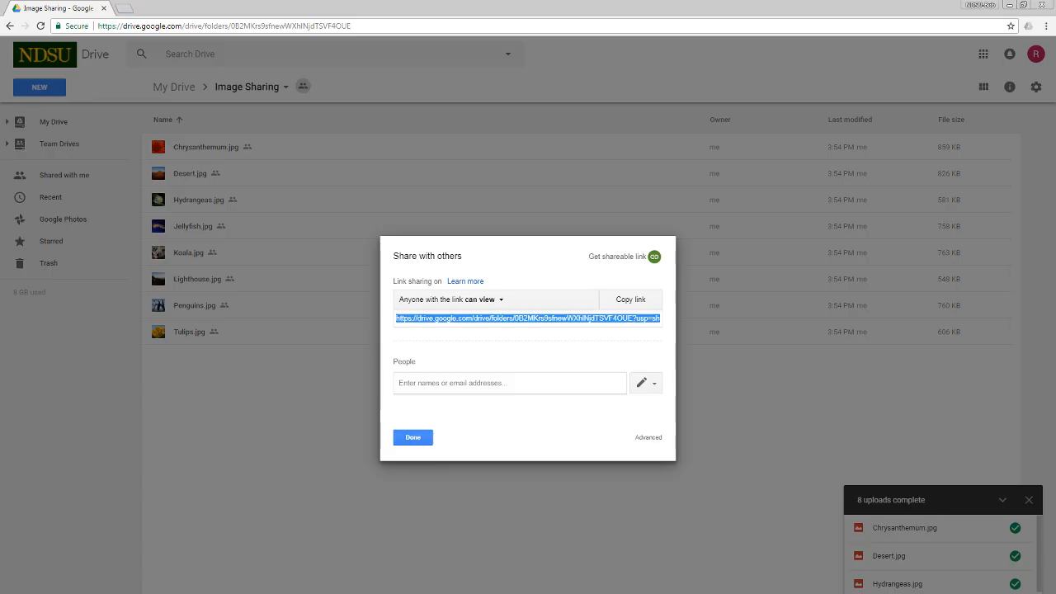
click(165, 8)
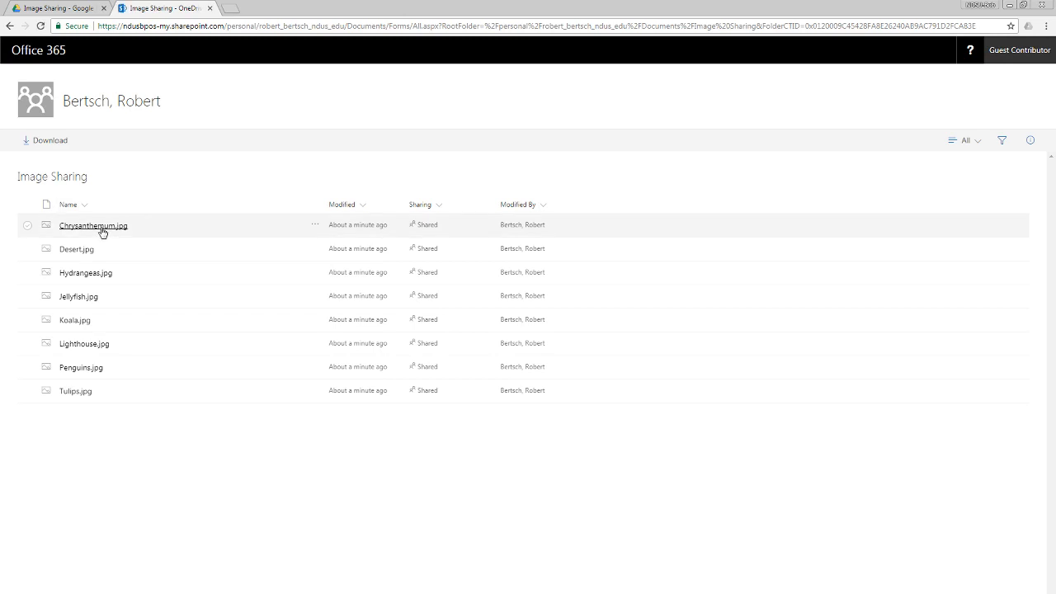
click(93, 225)
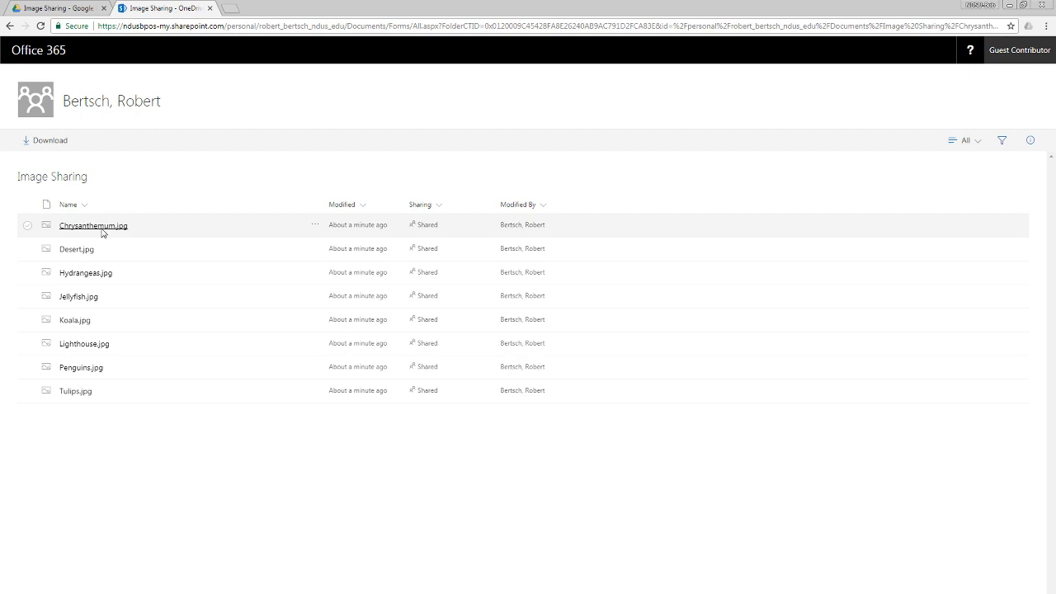